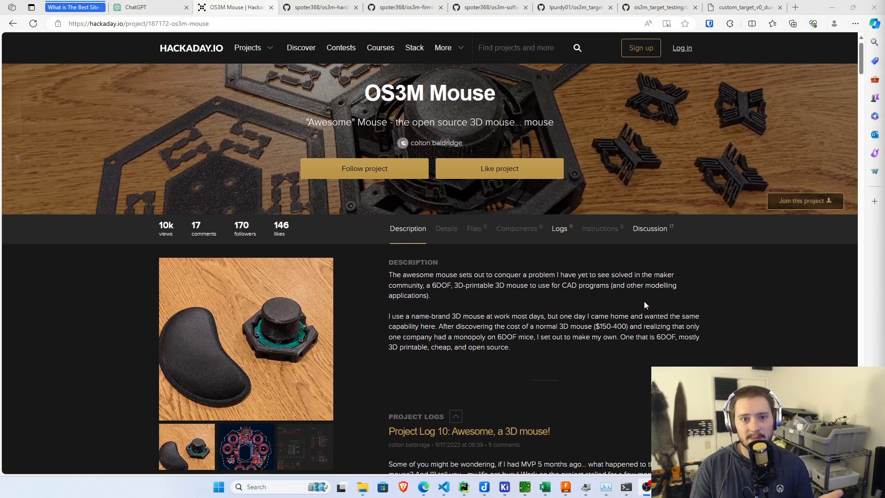
mouse_move(721, 318)
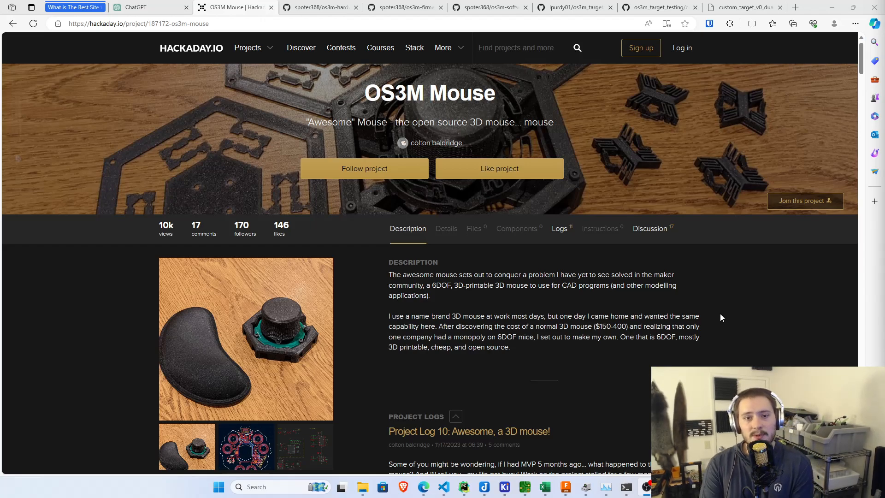
mouse_move(718, 322)
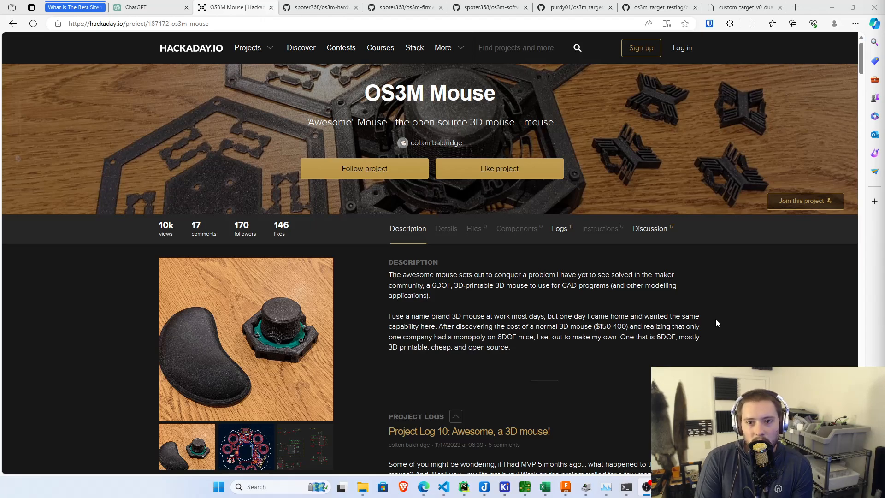
mouse_move(701, 321)
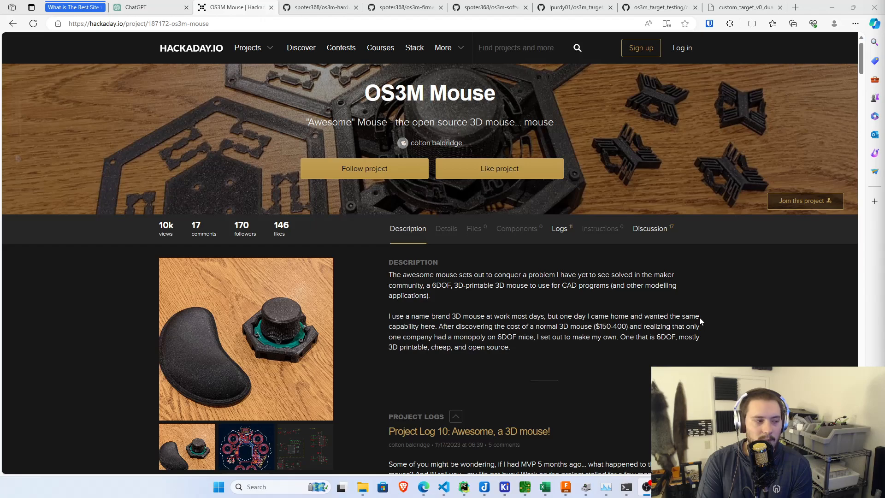
mouse_move(699, 320)
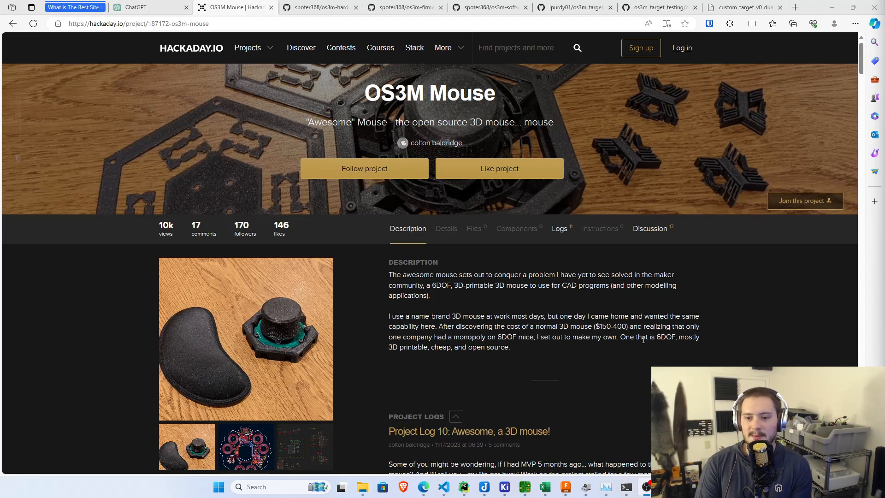
- Glance at the os3m-software and os3m_target_testing repositories and settle on os3m-hardware
scroll(down, 3)
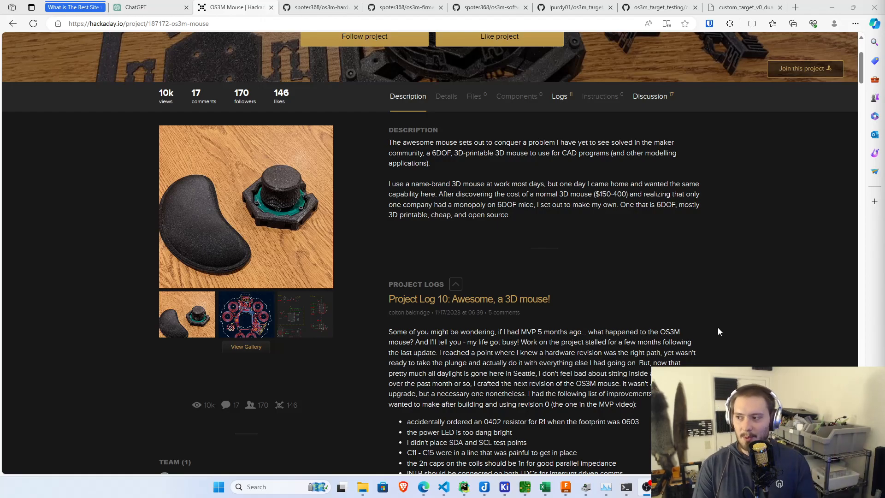
mouse_move(660, 320)
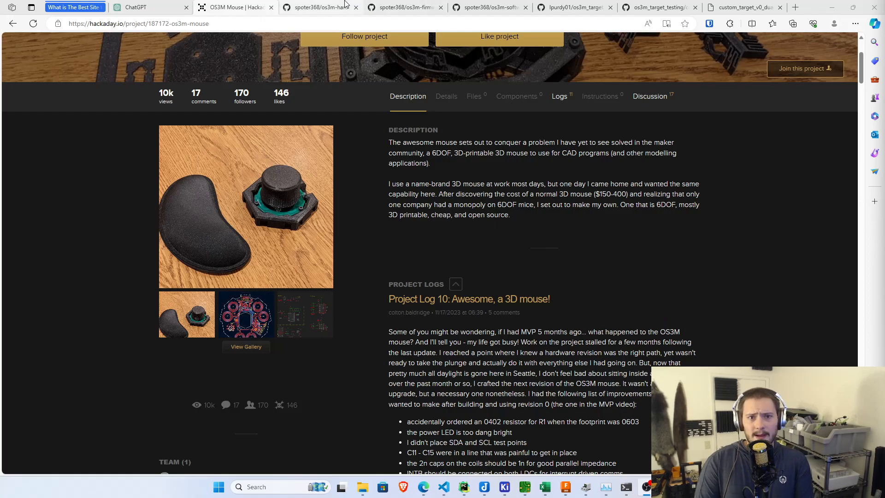
click(319, 7)
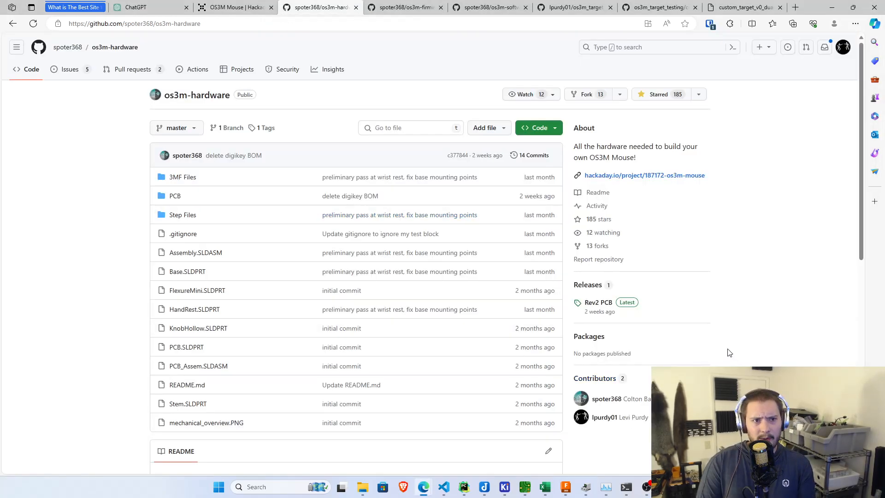
mouse_move(754, 246)
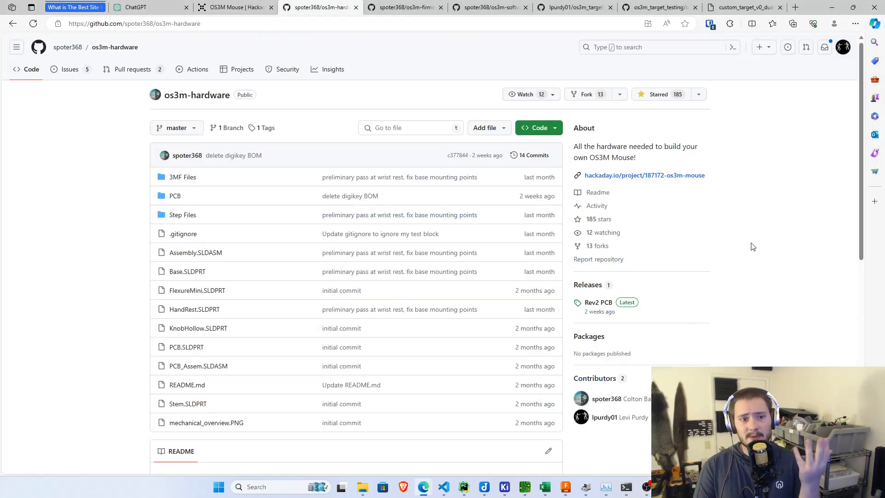
click(488, 7)
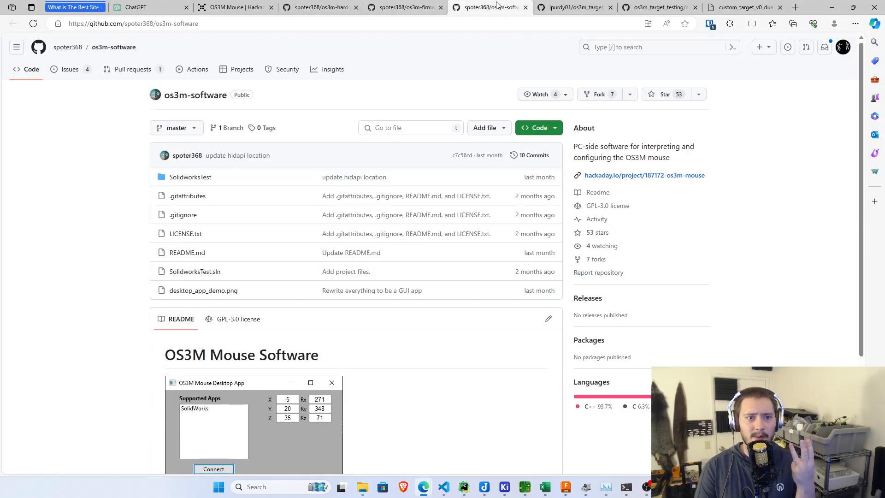
click(320, 8)
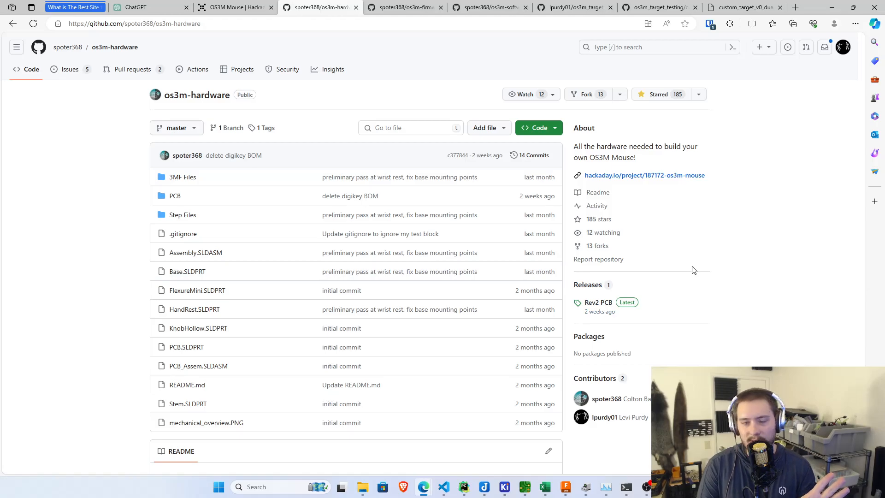
click(573, 6)
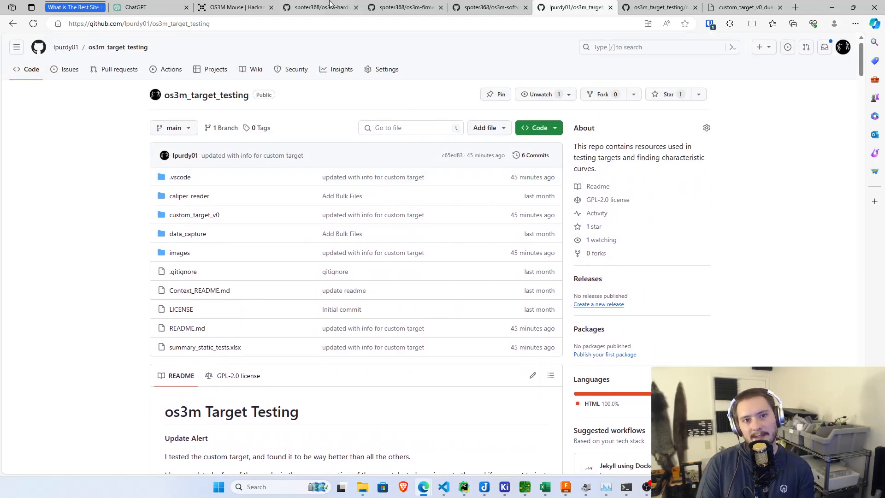
click(319, 7)
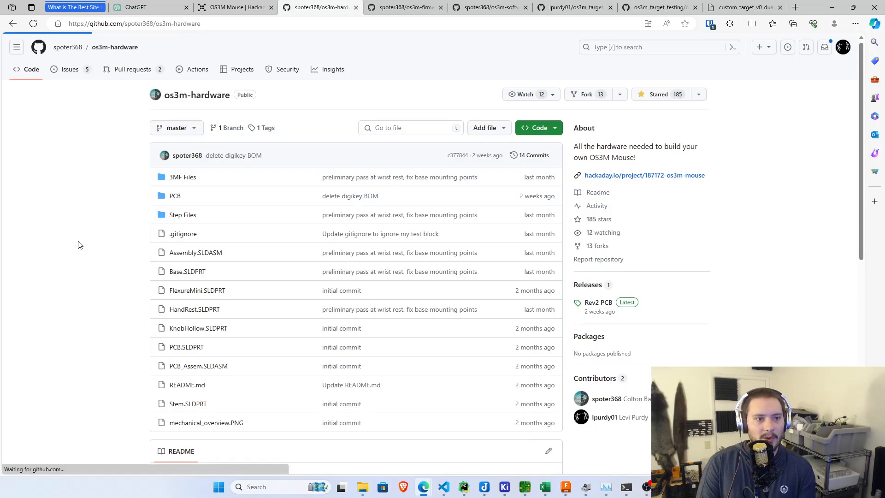
- View issue #3 'Alternate inductor plane material - not US legal tender' and its comments
click(70, 69)
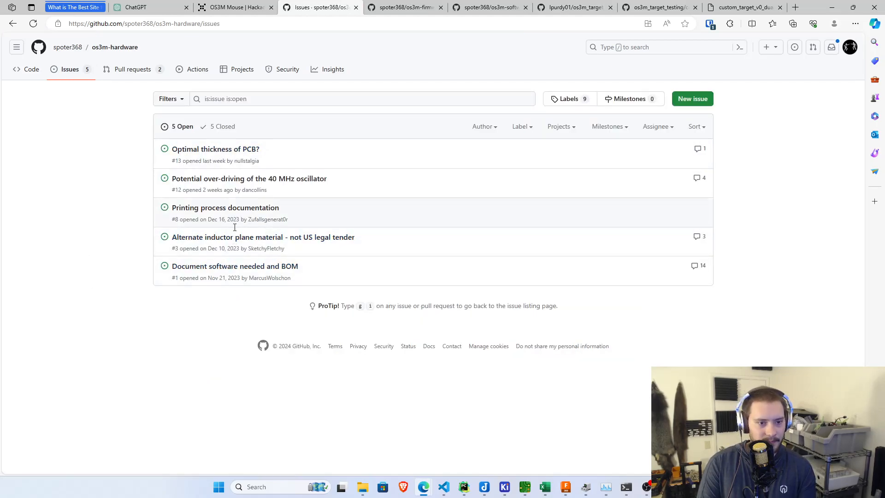
mouse_move(225, 276)
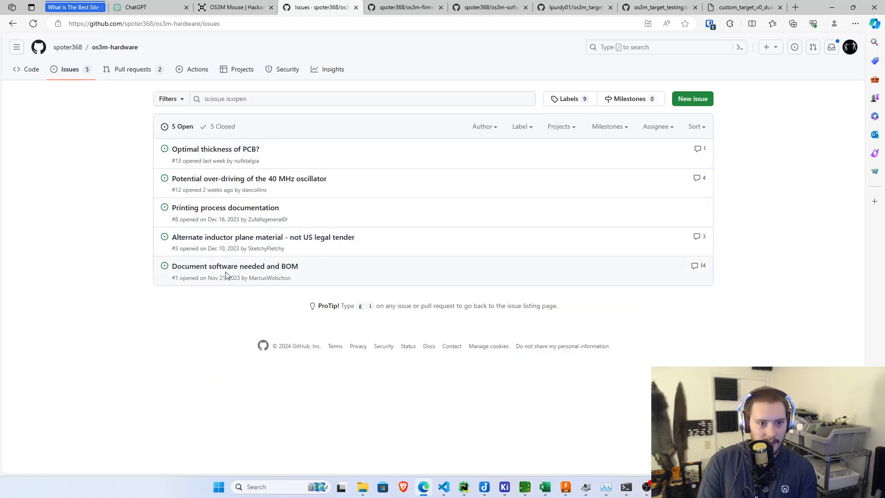
click(263, 237)
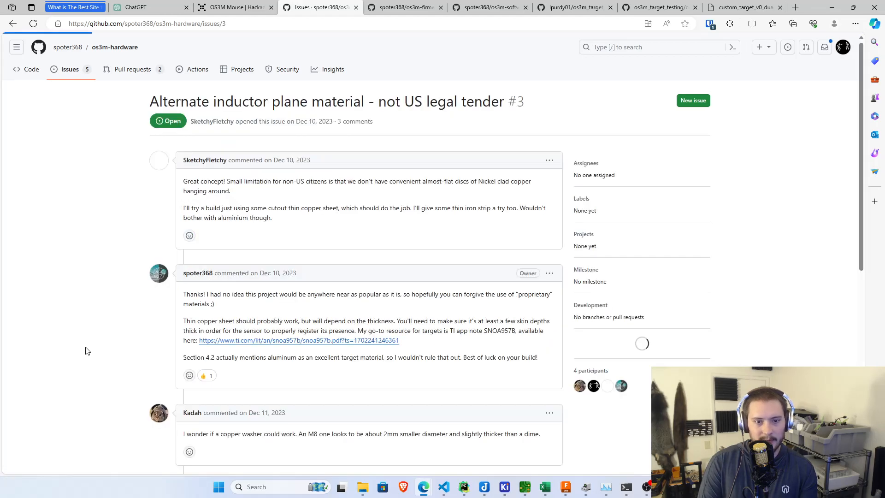
scroll(down, 3)
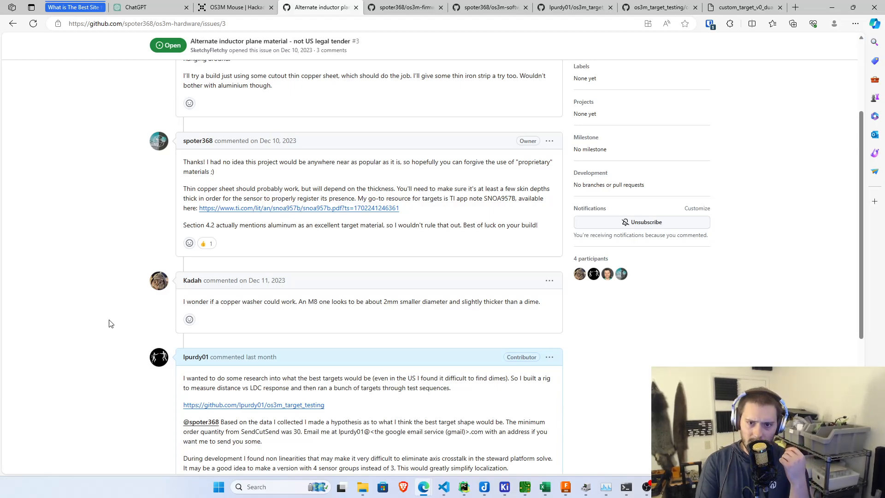
mouse_move(458, 364)
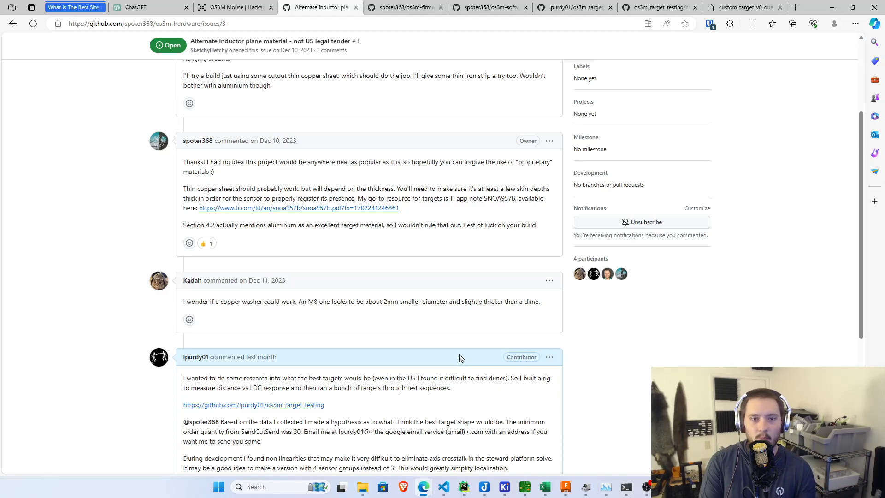
mouse_move(444, 268)
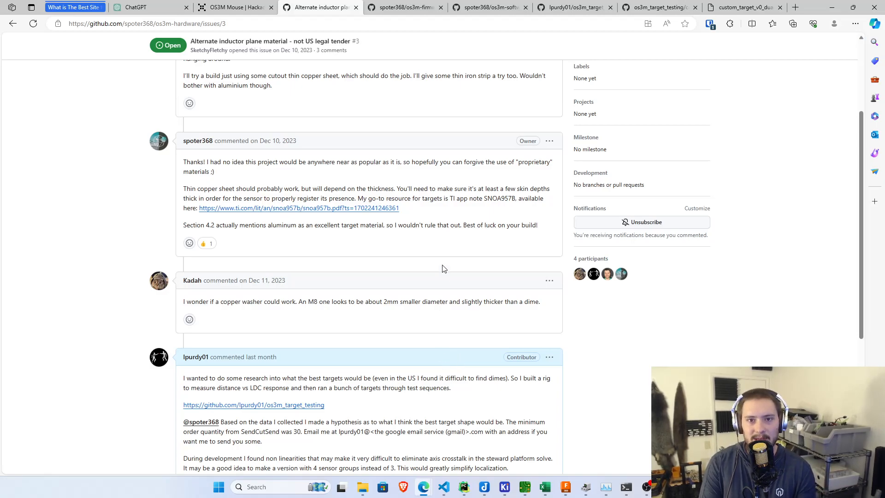
- Show the os3m_target_testing README and scroll to its Test Targets photos
click(486, 7)
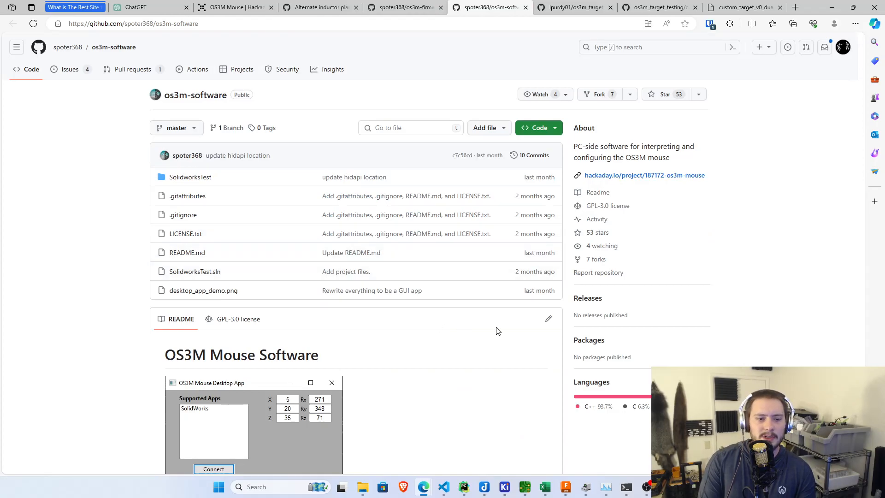
click(572, 7)
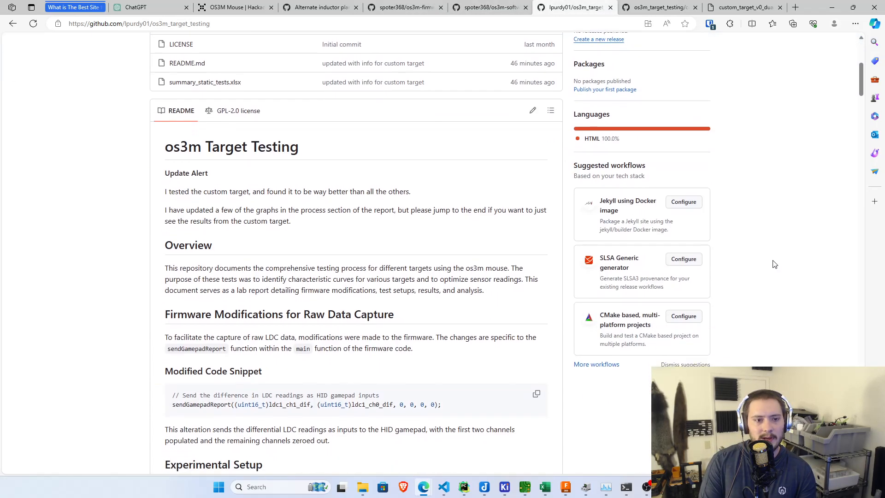
scroll(down, 3)
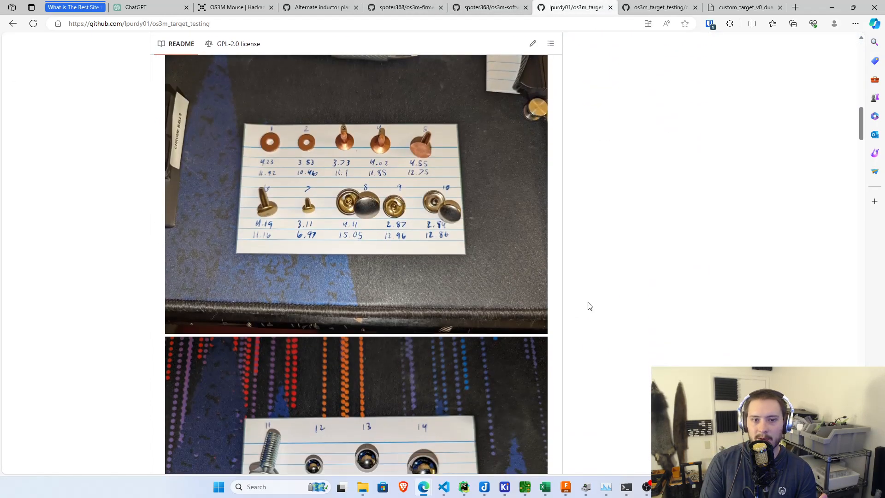
scroll(up, 3)
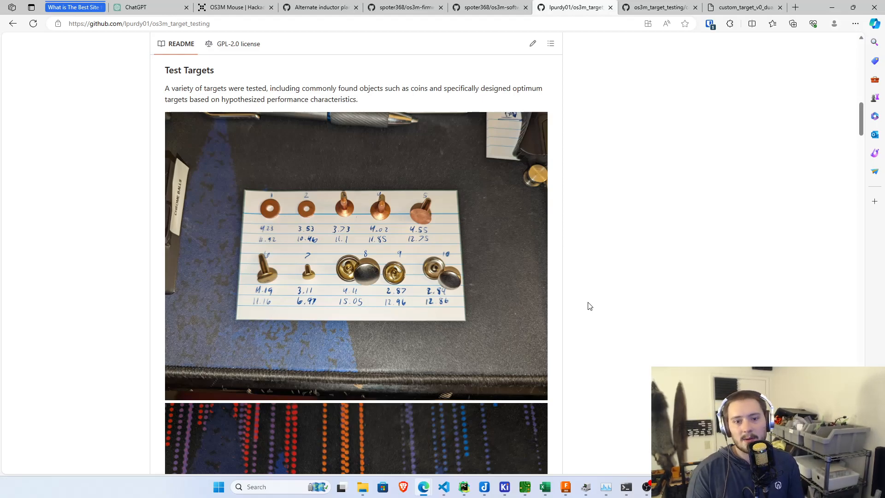
mouse_move(426, 220)
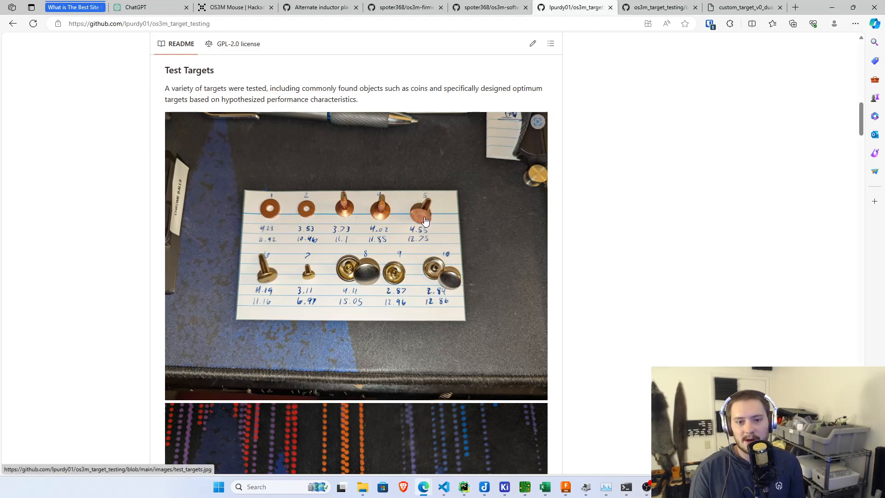
mouse_move(461, 231)
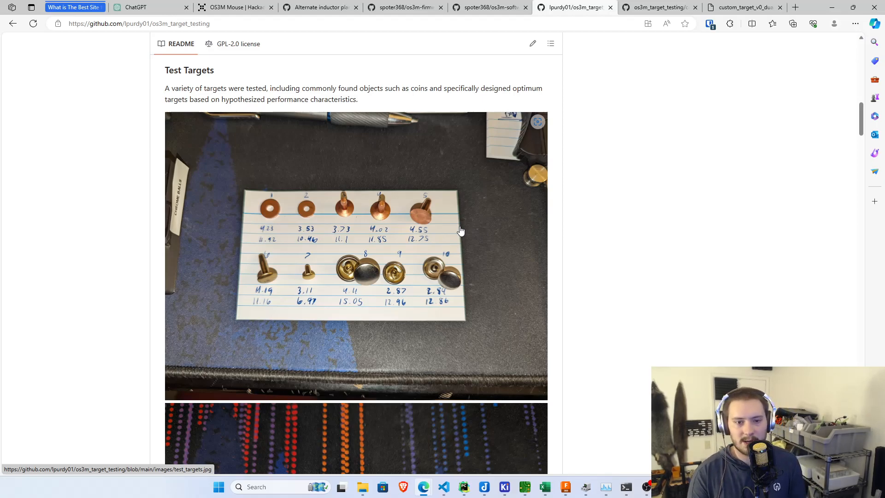
scroll(down, 3)
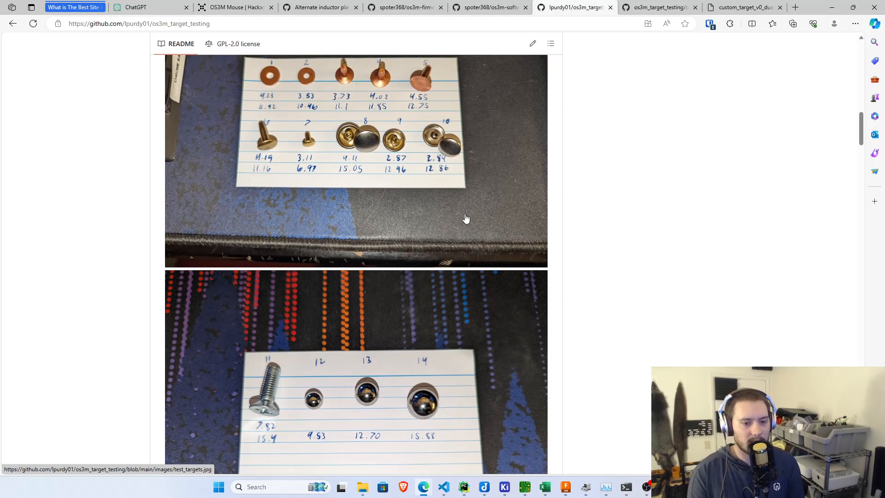
scroll(down, 3)
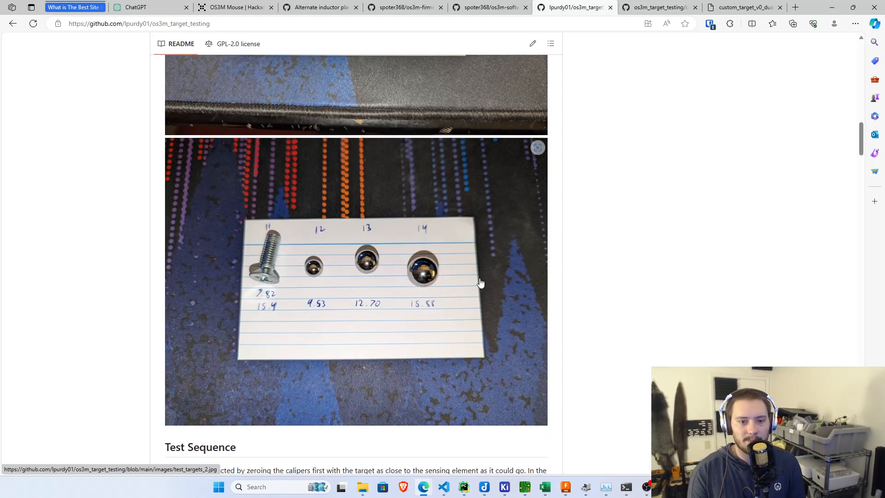
mouse_move(437, 297)
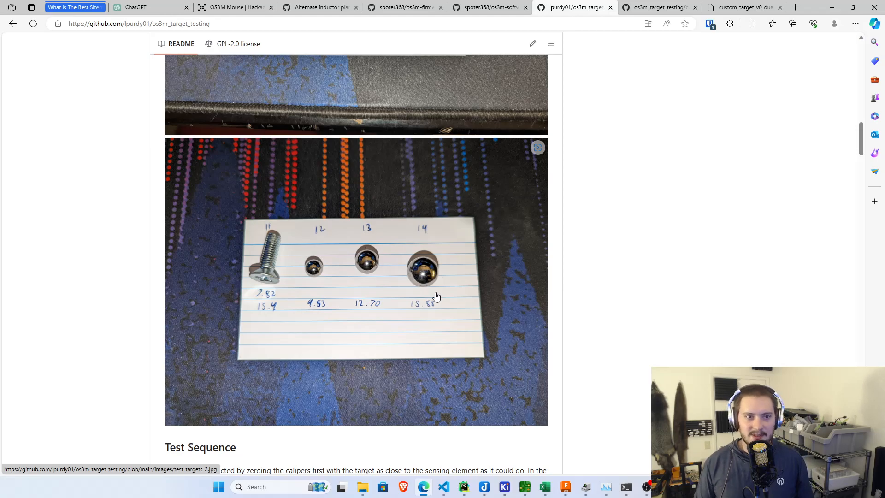
mouse_move(257, 4)
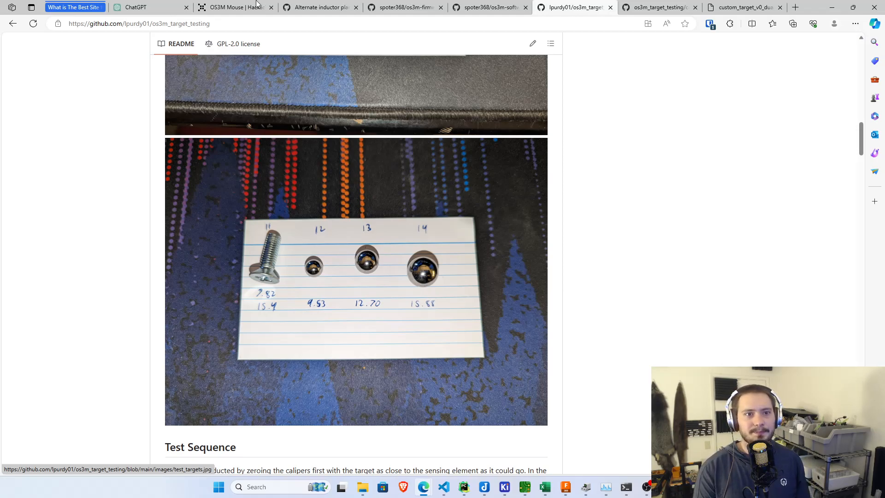
- View the OS3M Mouse PCB coil layout image in the Hackaday gallery, then return to the README
click(232, 7)
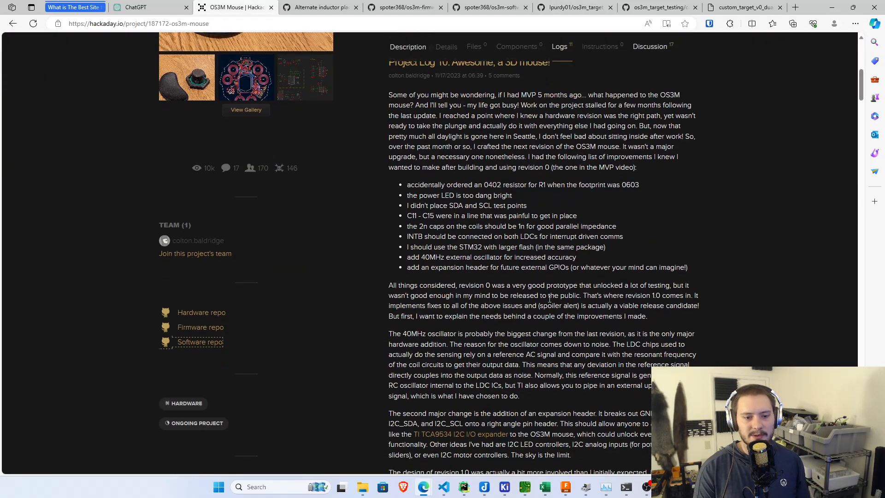
scroll(up, 3)
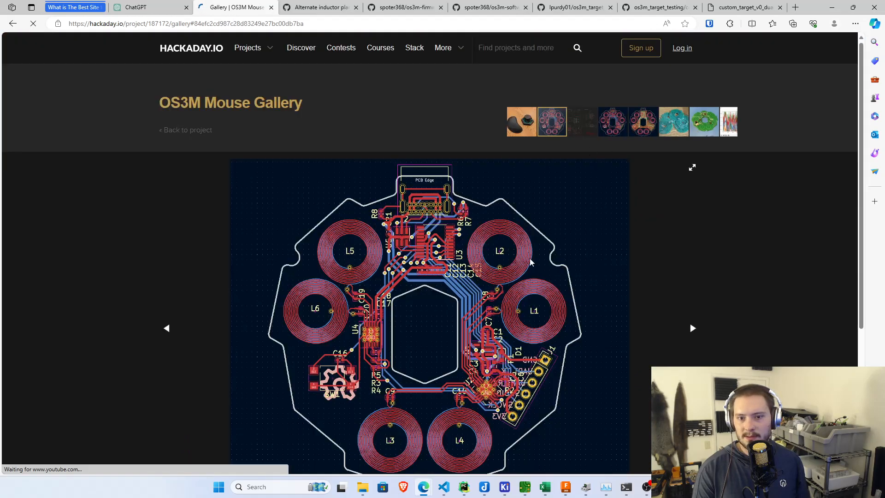
scroll(down, 3)
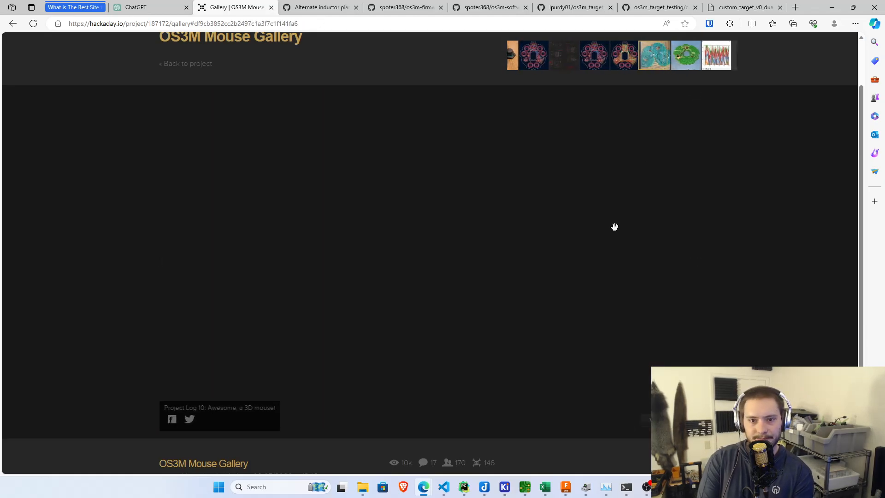
click(533, 54)
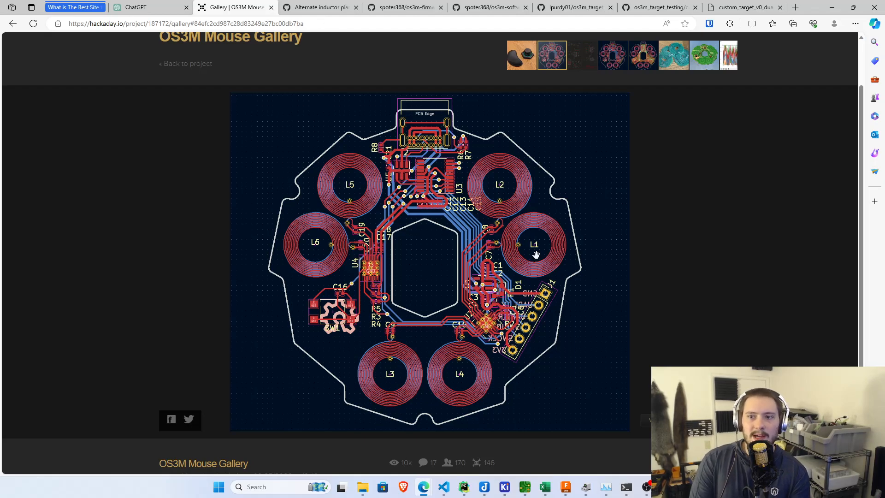
mouse_move(569, 5)
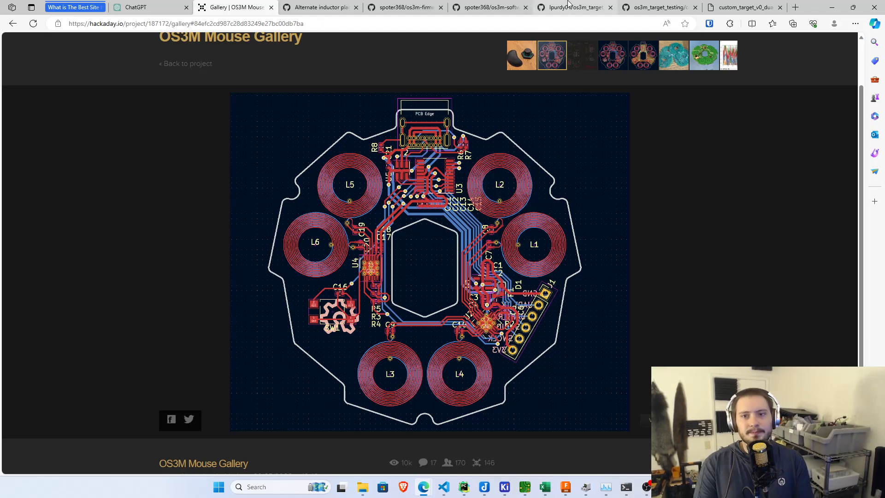
click(575, 8)
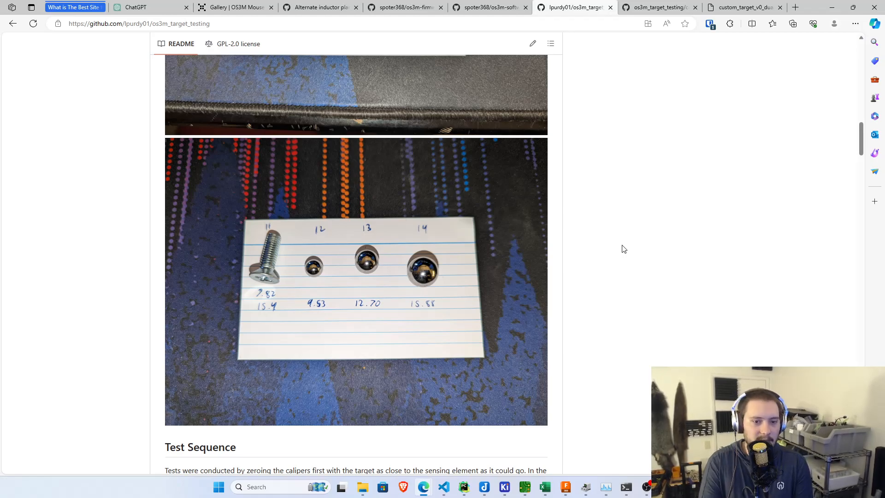
mouse_move(612, 259)
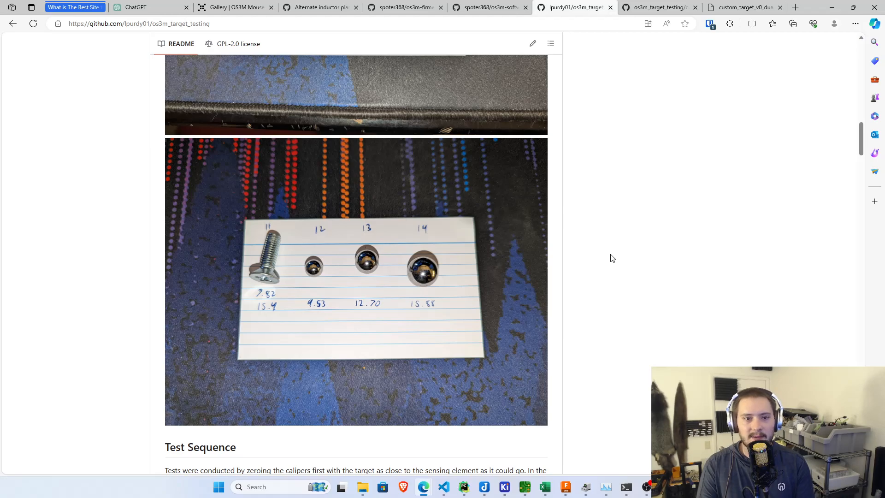
scroll(up, 3)
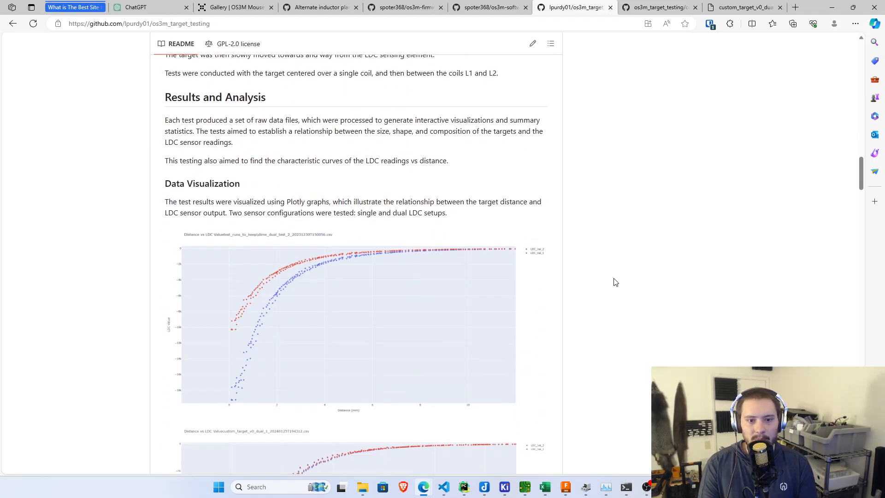
scroll(up, 3)
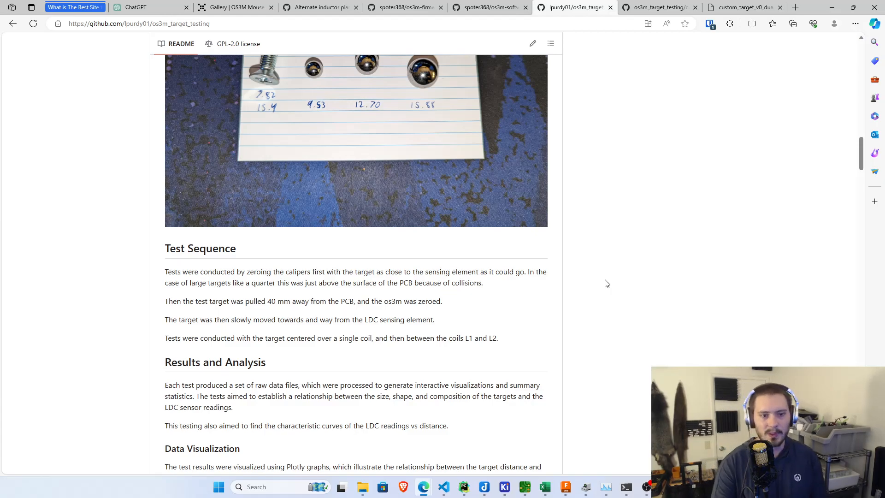
scroll(up, 3)
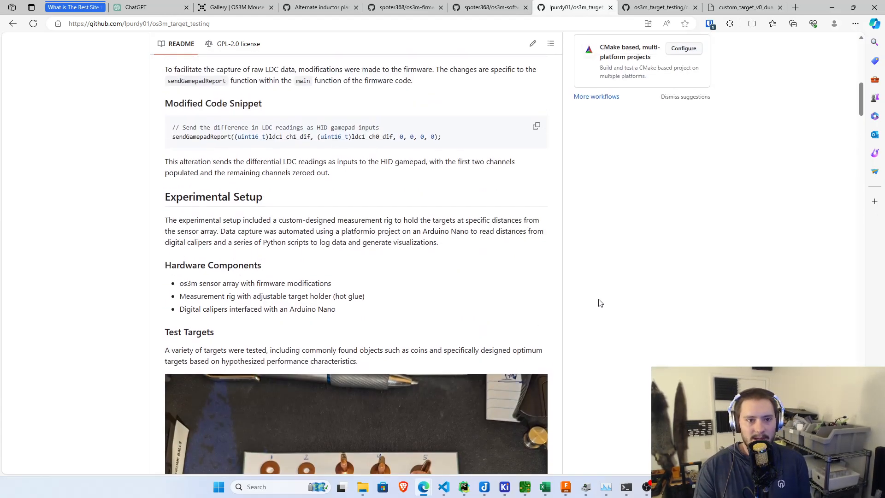
scroll(up, 3)
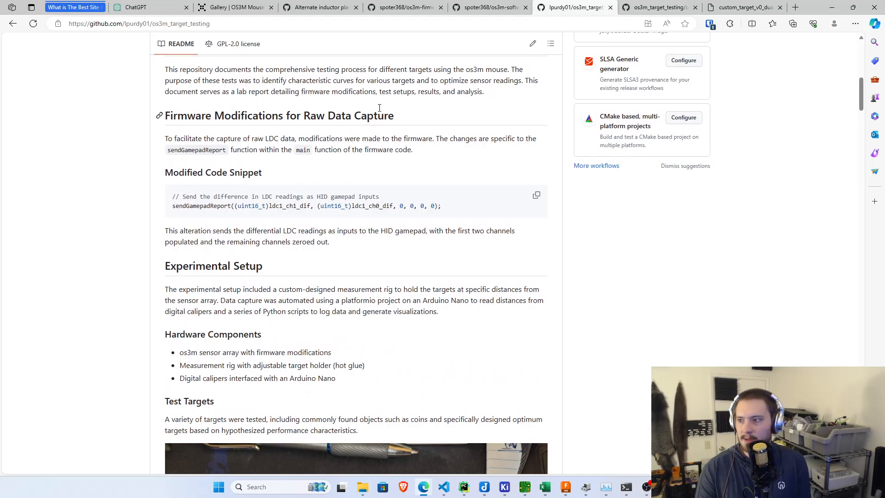
scroll(up, 3)
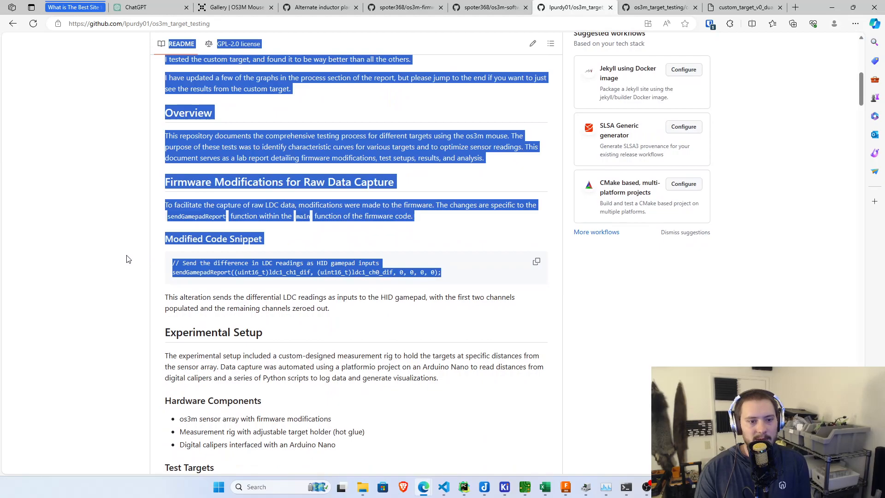
click(338, 286)
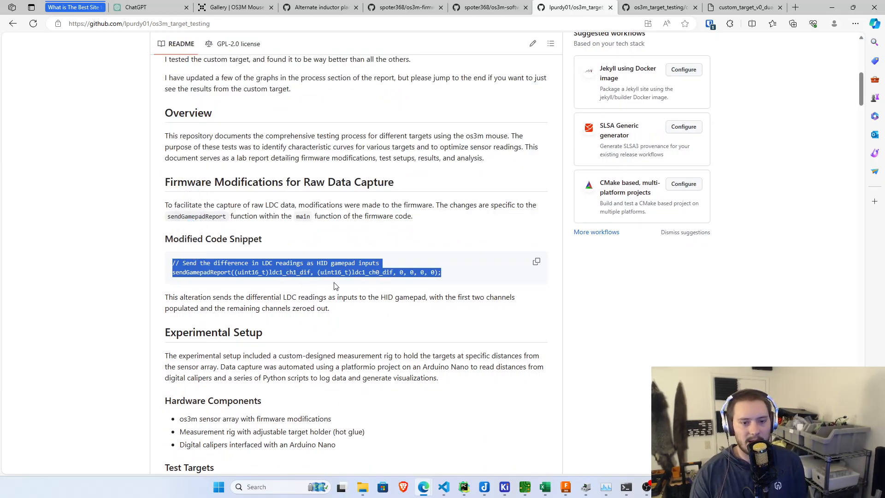
click(311, 272)
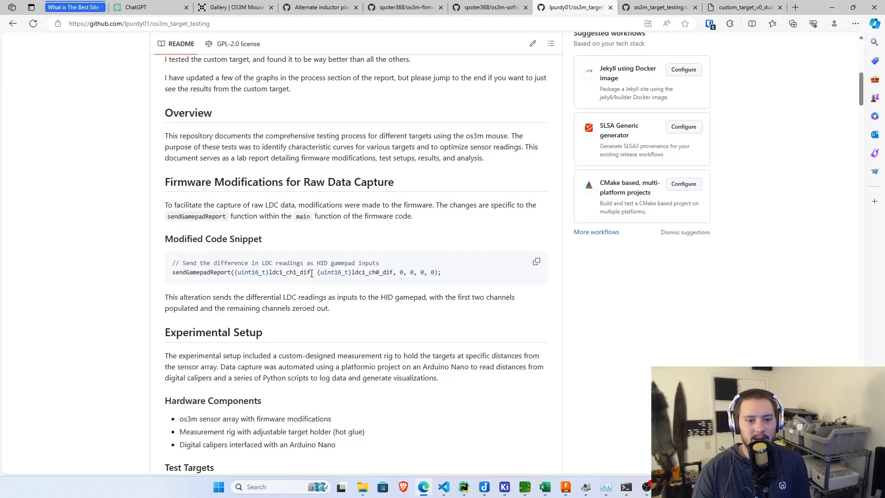
double_click(275, 272)
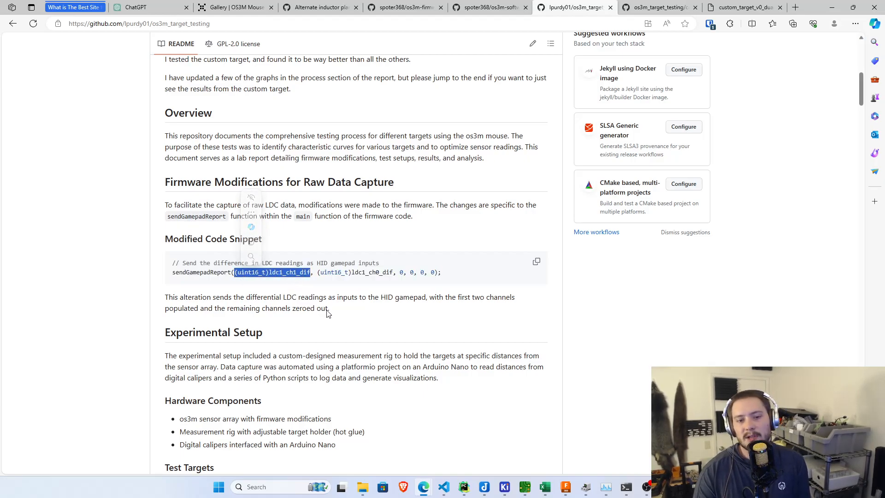
mouse_move(360, 328)
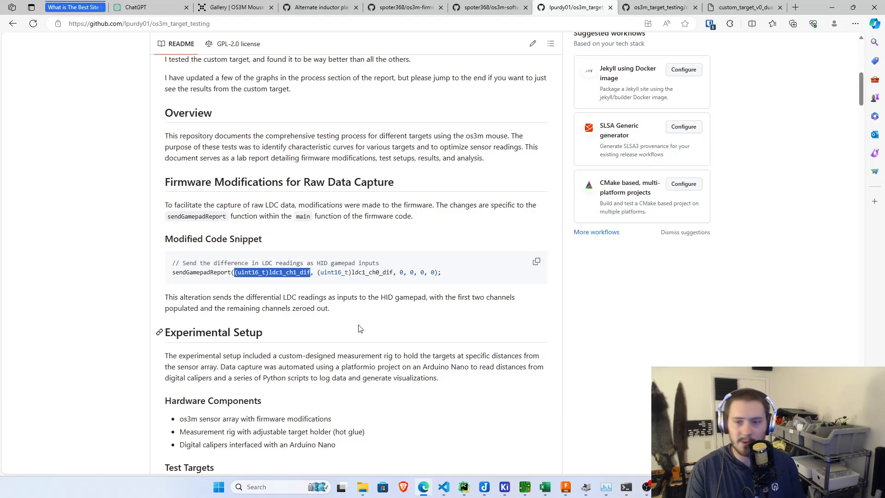
scroll(down, 3)
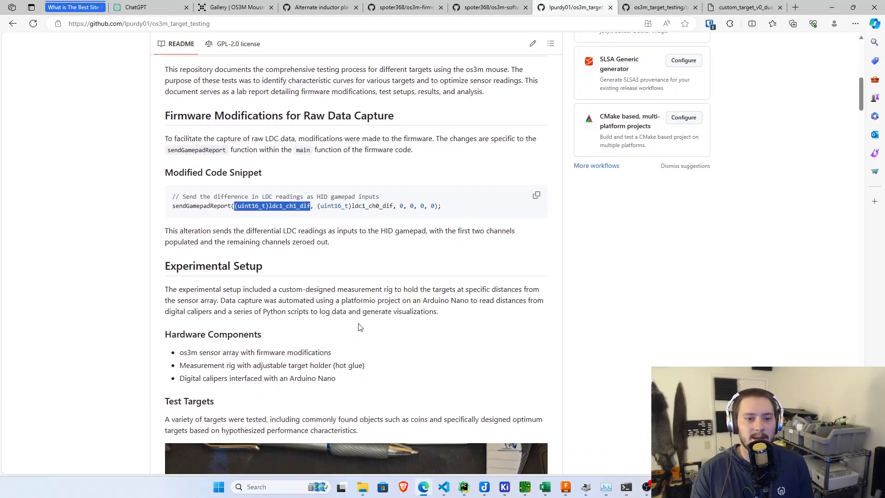
scroll(down, 3)
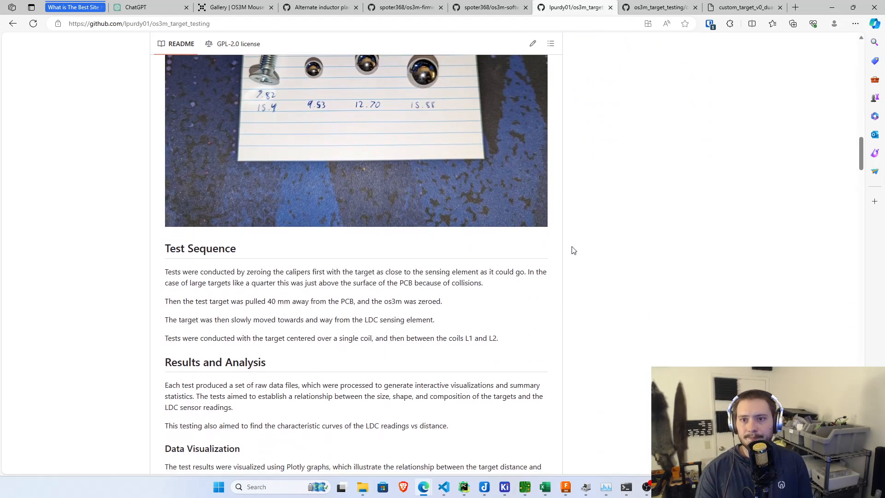
scroll(down, 3)
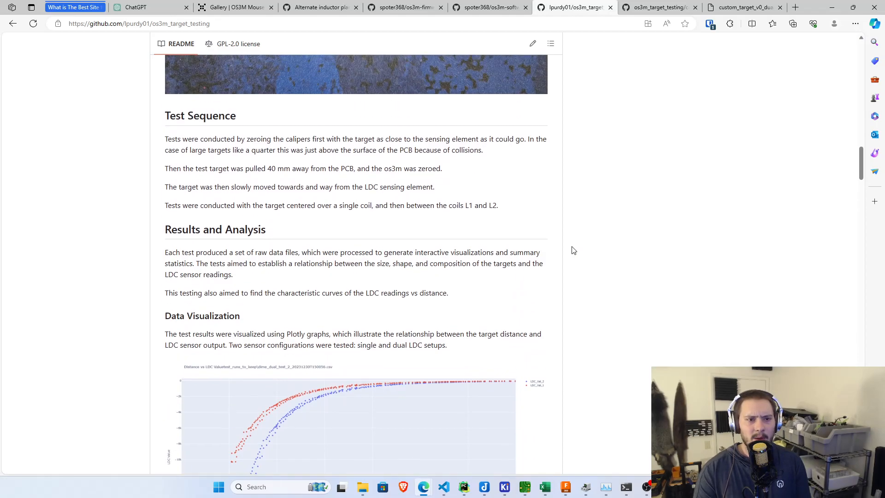
scroll(down, 3)
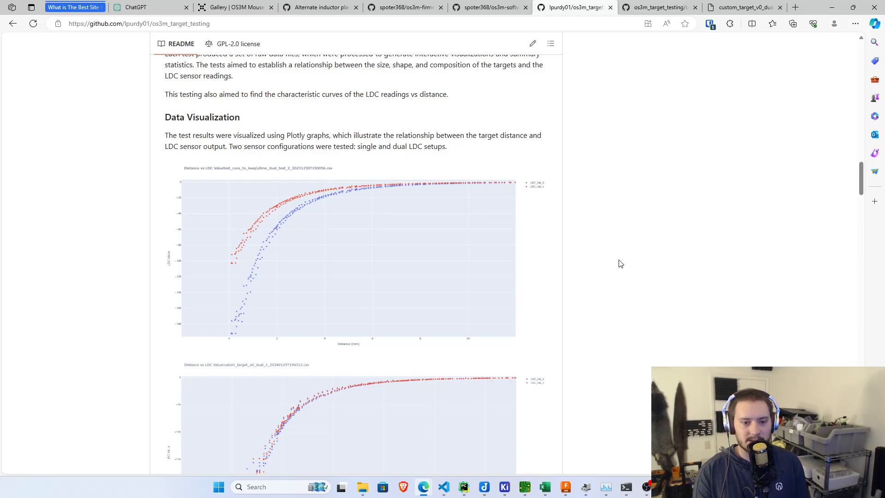
scroll(down, 3)
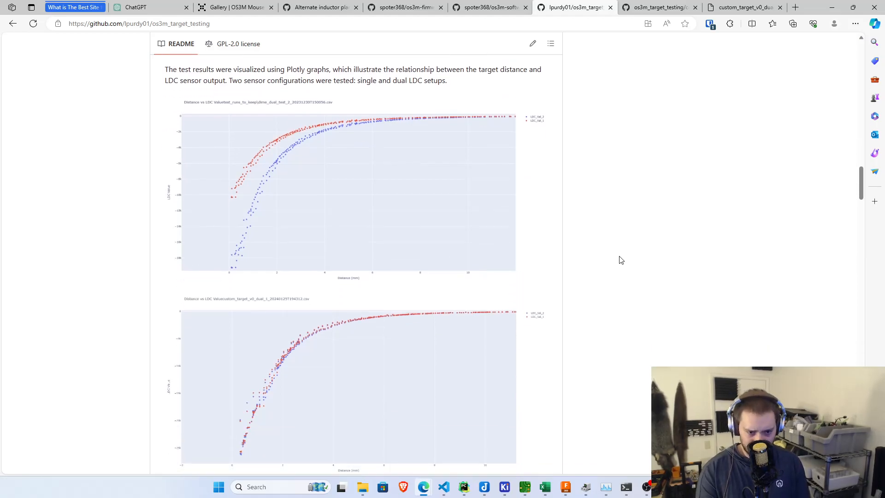
mouse_move(603, 213)
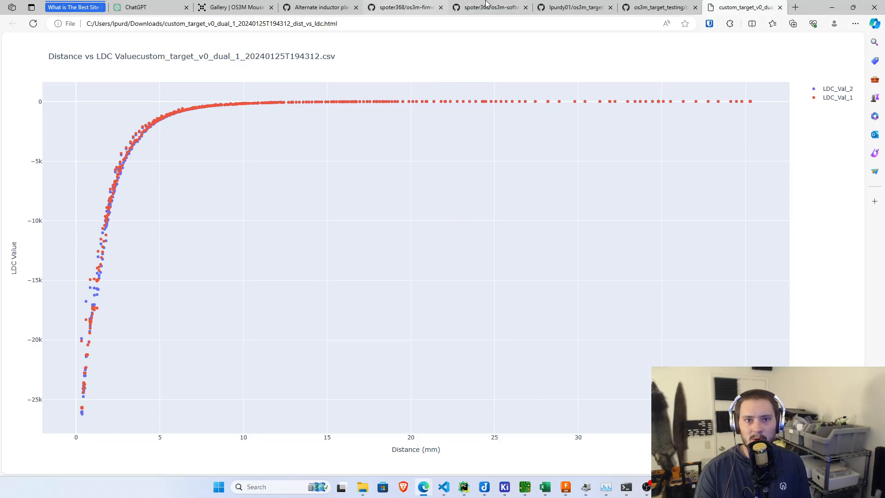
click(573, 6)
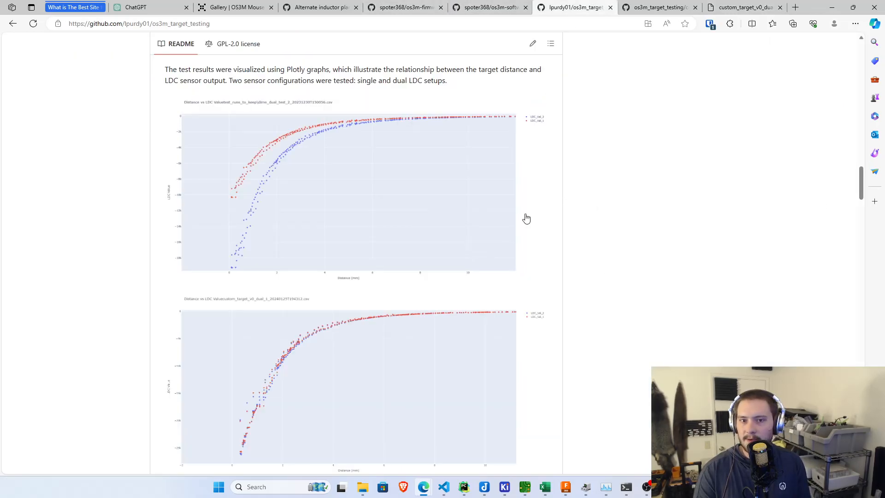
scroll(up, 3)
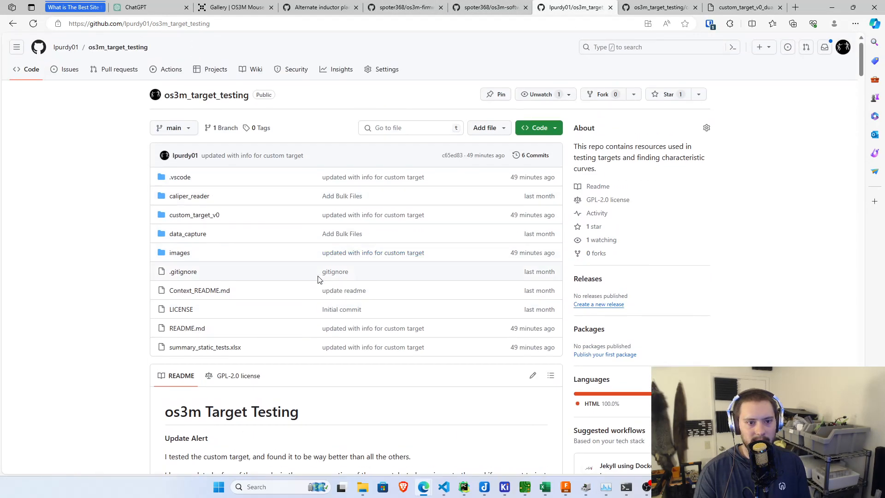
mouse_move(231, 215)
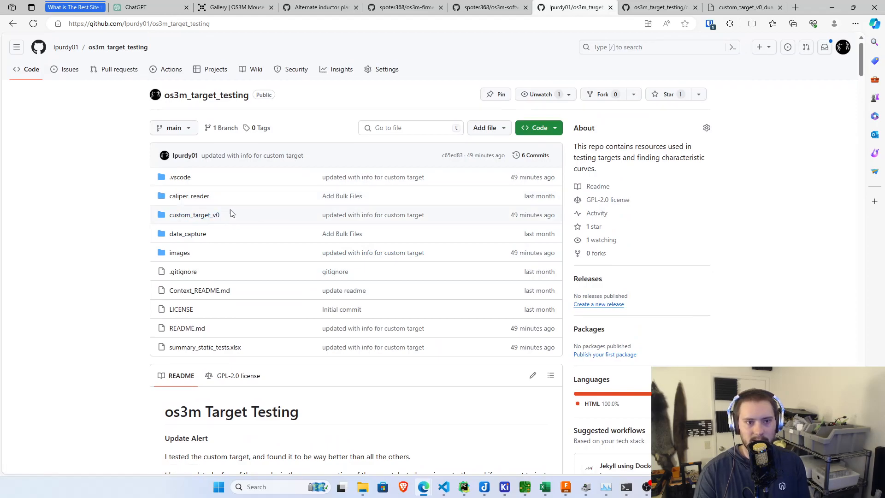
mouse_move(194, 215)
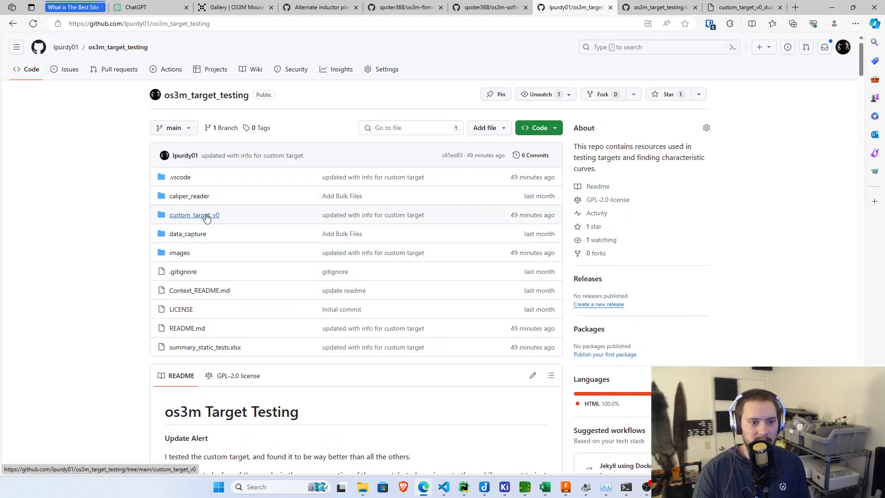
mouse_move(187, 234)
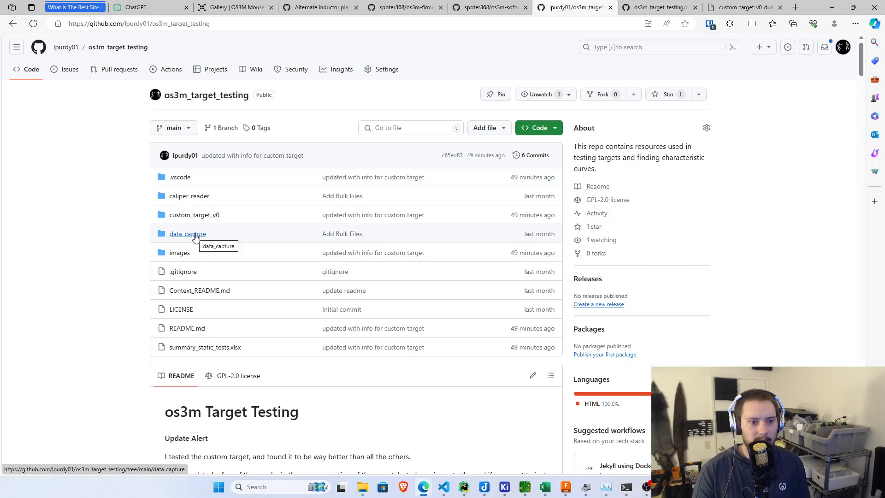
- Navigate data_capture/test_runs_to_keep to the 11_single_test_1 dist_vs_ldc.html file
click(187, 234)
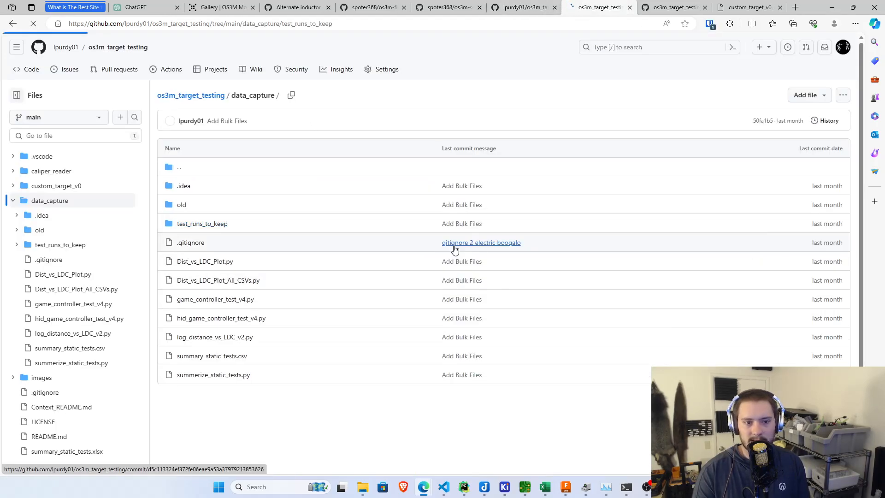
click(202, 223)
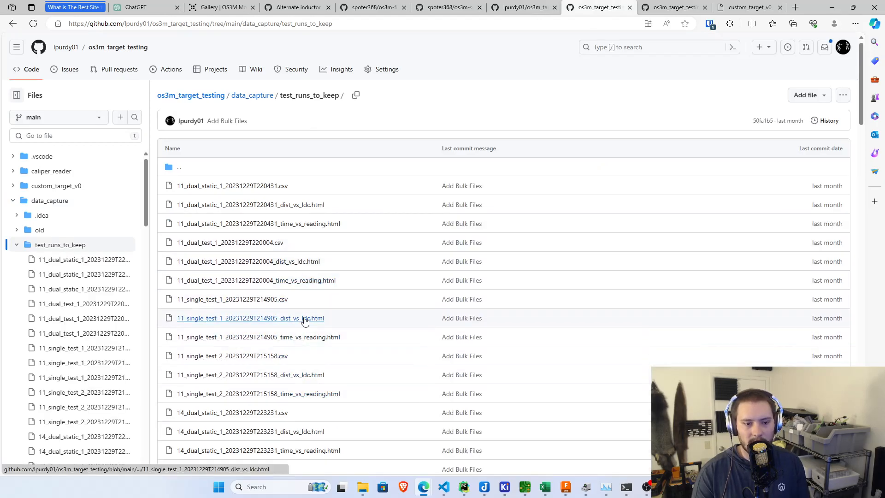
click(250, 318)
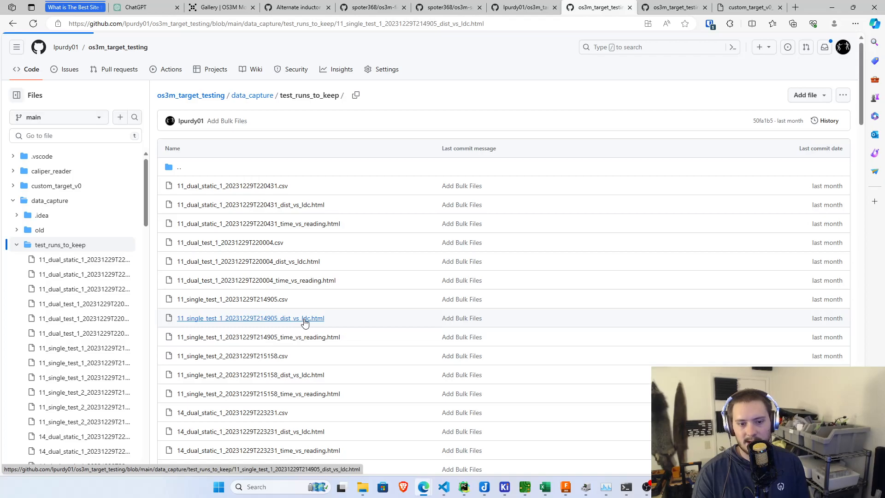
click(250, 318)
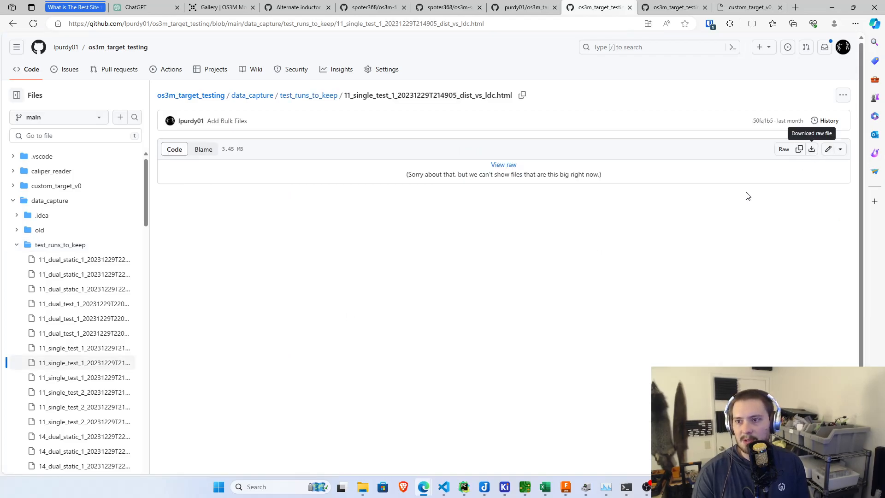
mouse_move(812, 150)
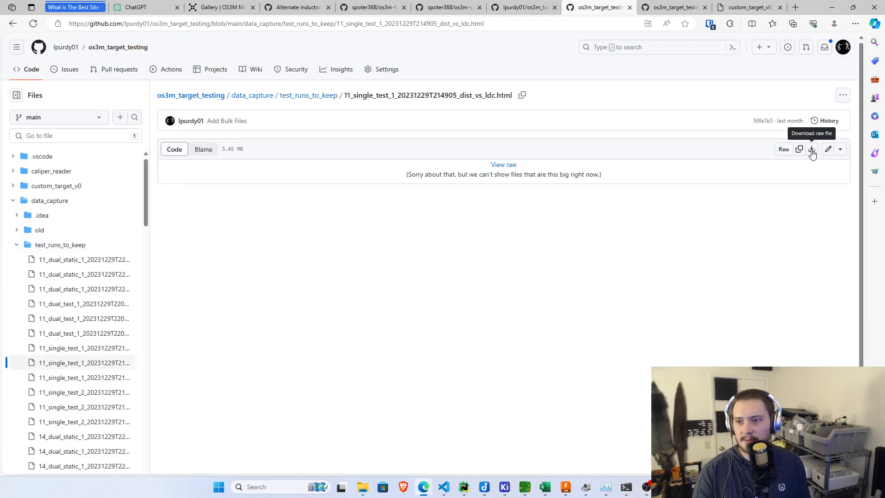
- Download the raw plot file and view the opened distance-vs-LDC curves
click(812, 149)
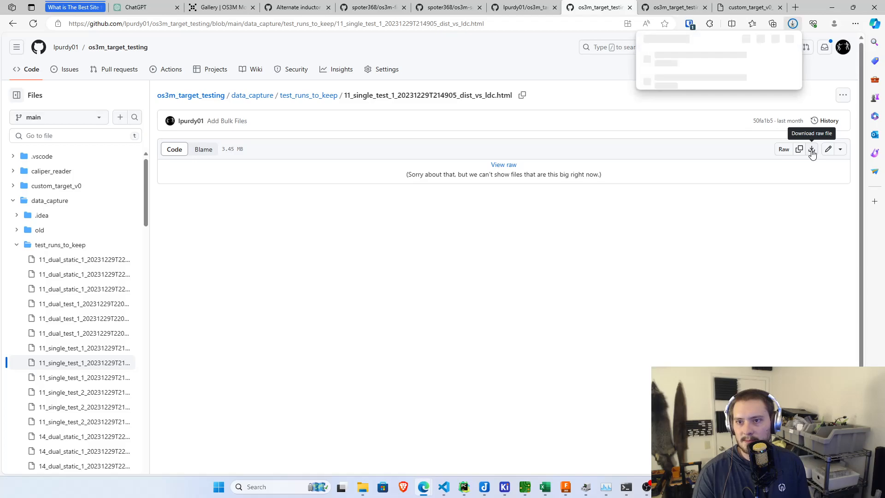
click(811, 150)
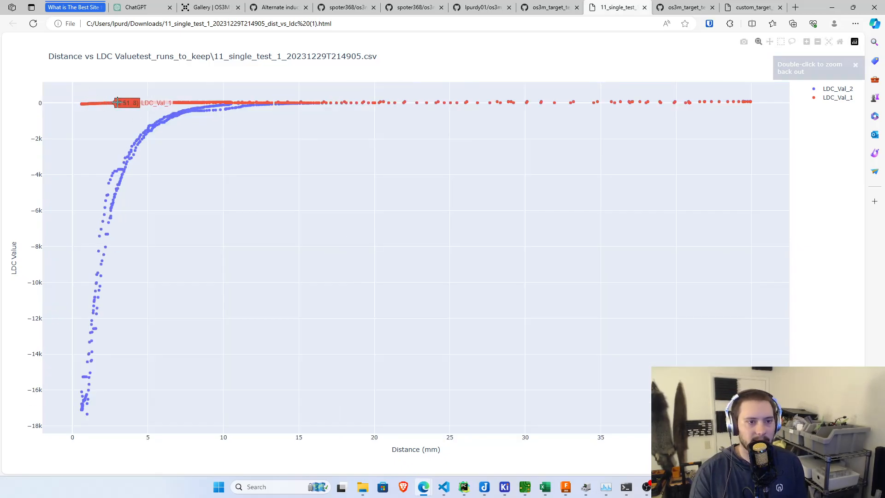
mouse_move(103, 336)
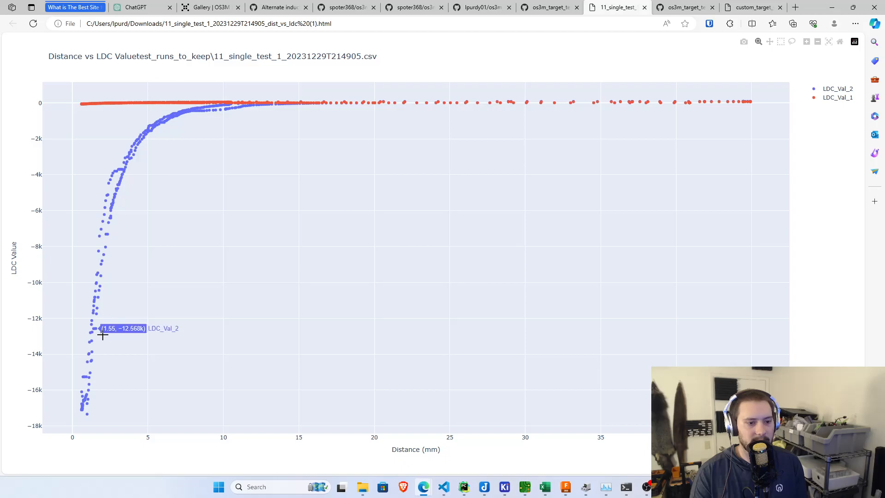
mouse_move(222, 114)
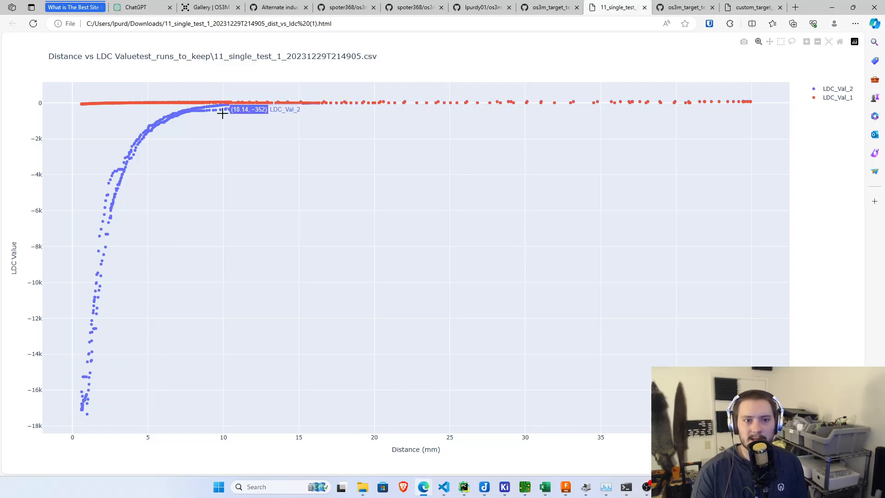
mouse_move(640, 21)
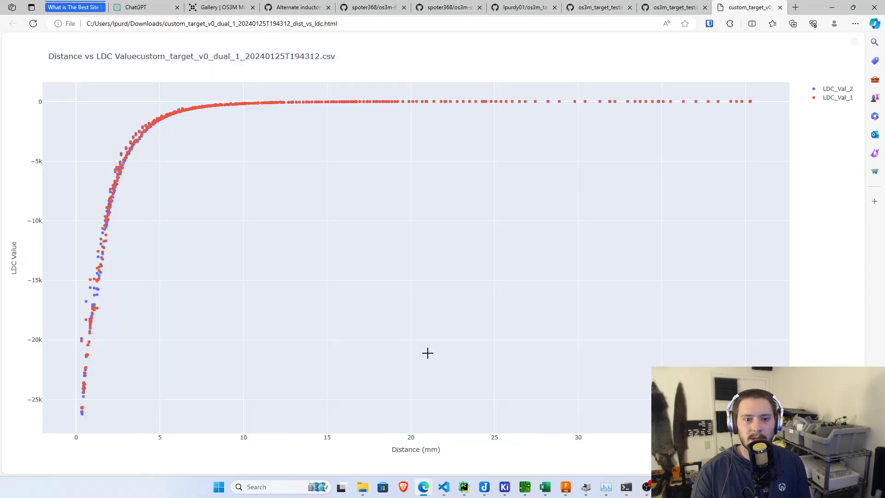
mouse_move(457, 155)
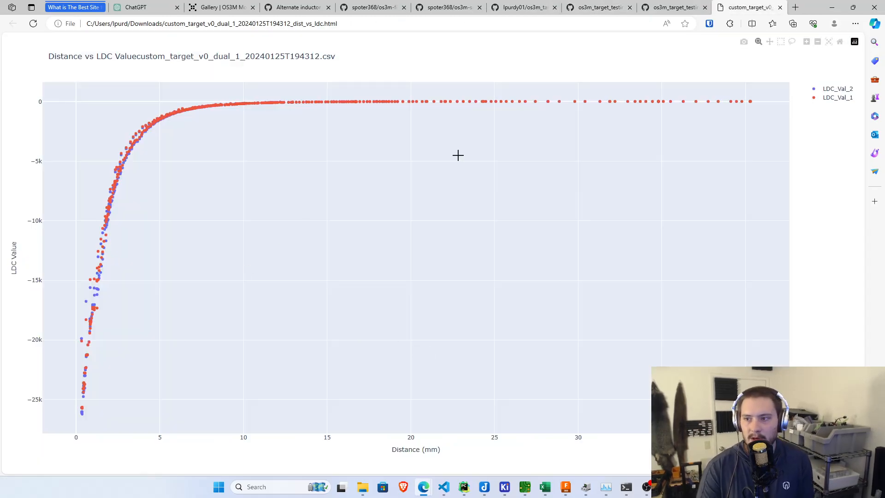
mouse_move(433, 189)
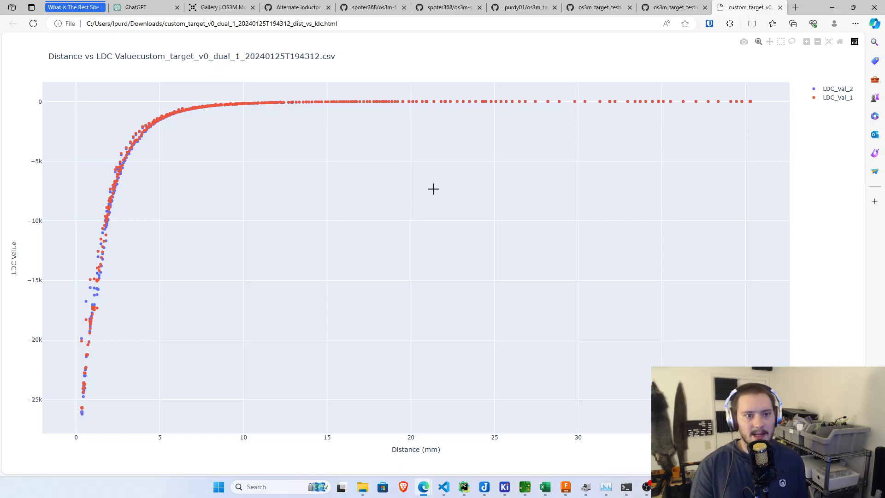
mouse_move(247, 109)
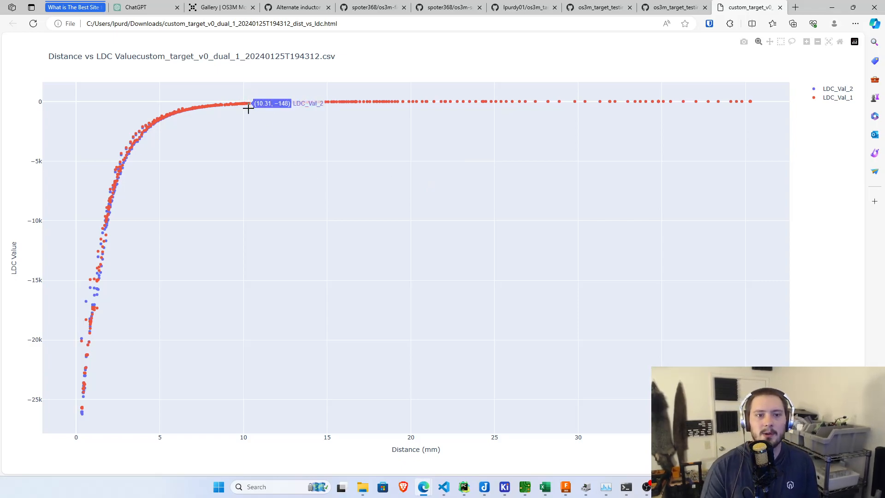
mouse_move(243, 106)
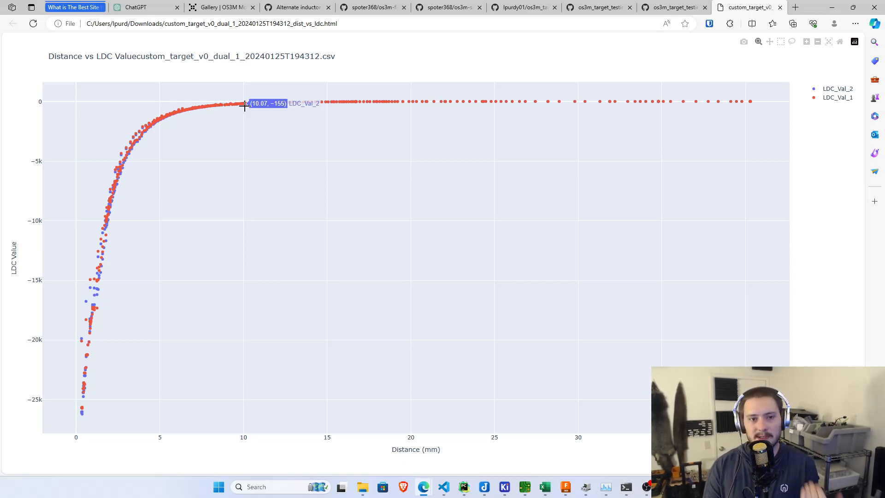
mouse_move(159, 125)
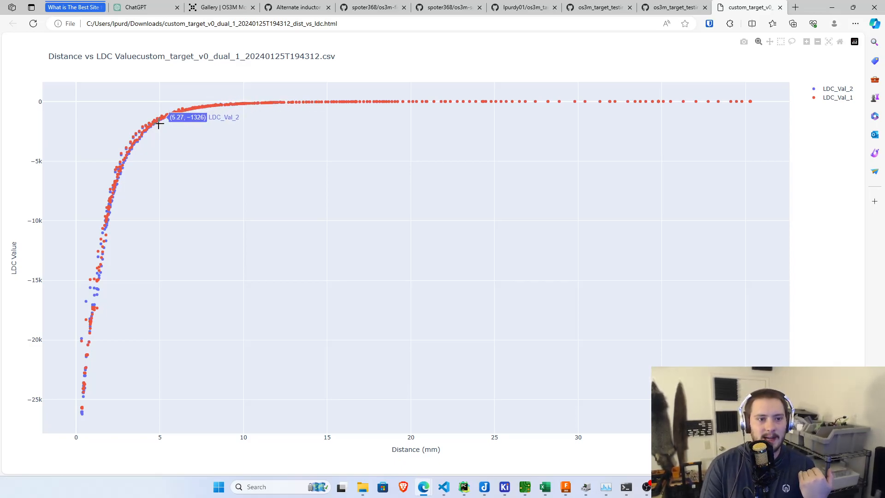
mouse_move(82, 333)
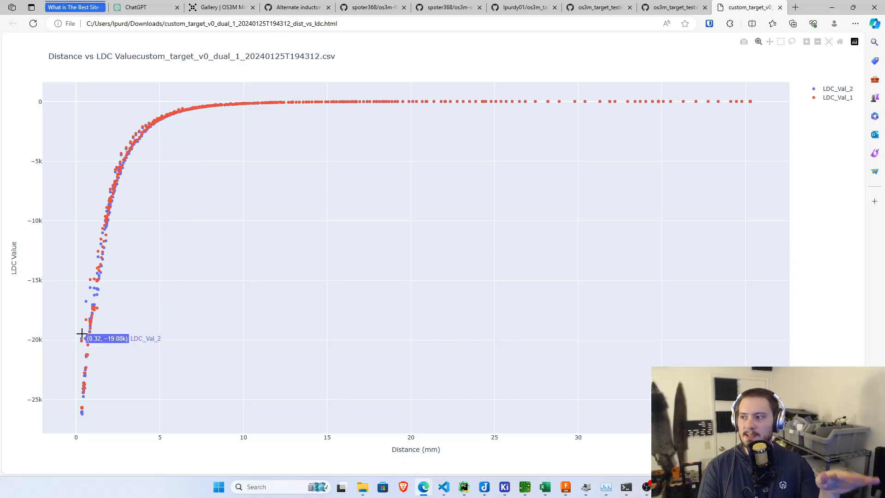
mouse_move(130, 140)
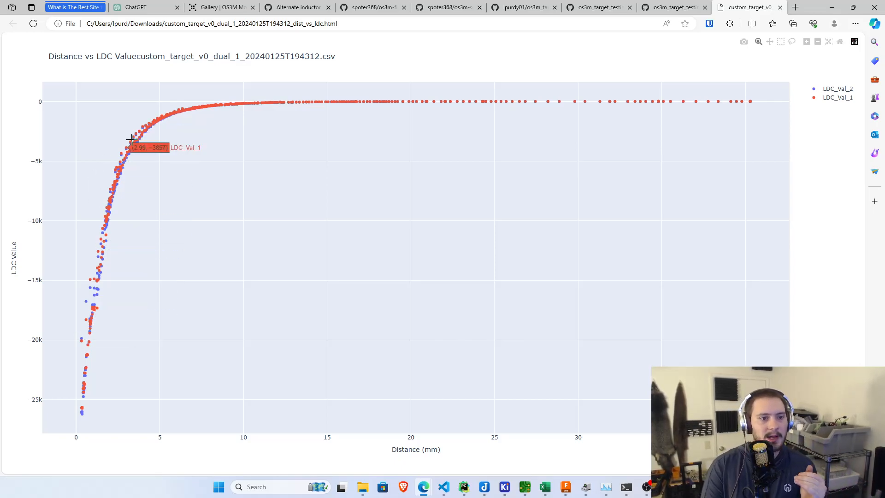
mouse_move(121, 210)
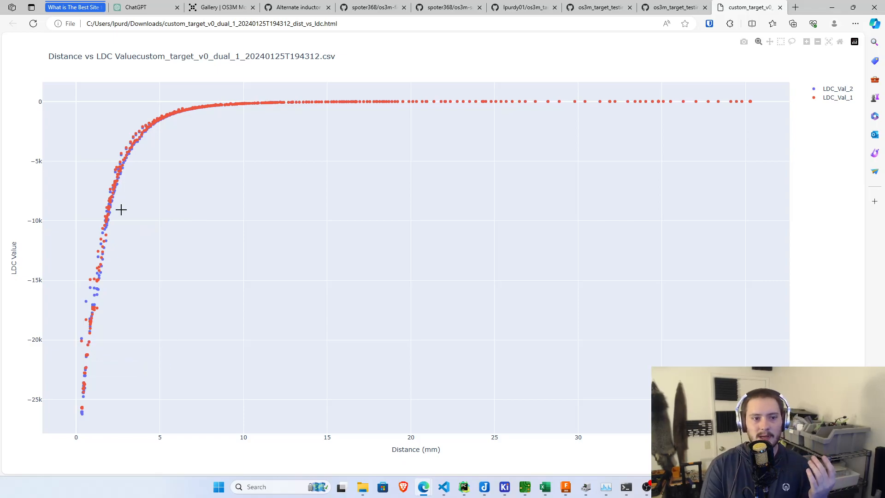
mouse_move(120, 189)
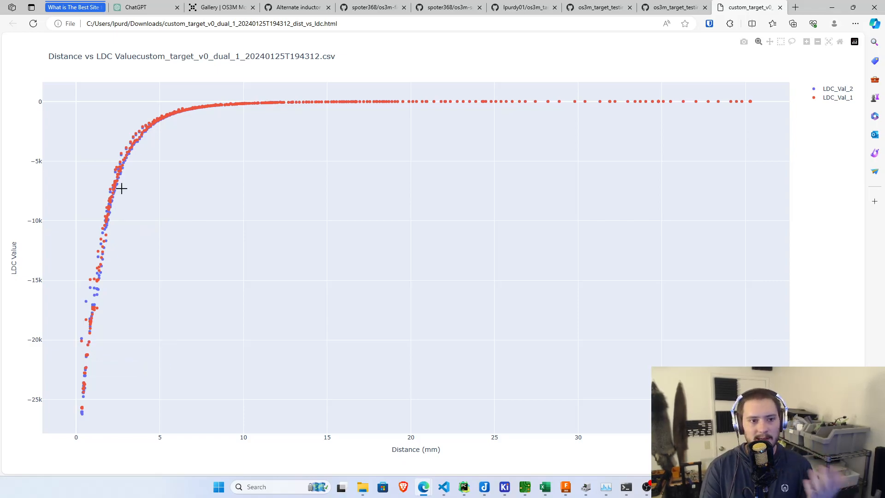
mouse_move(72, 92)
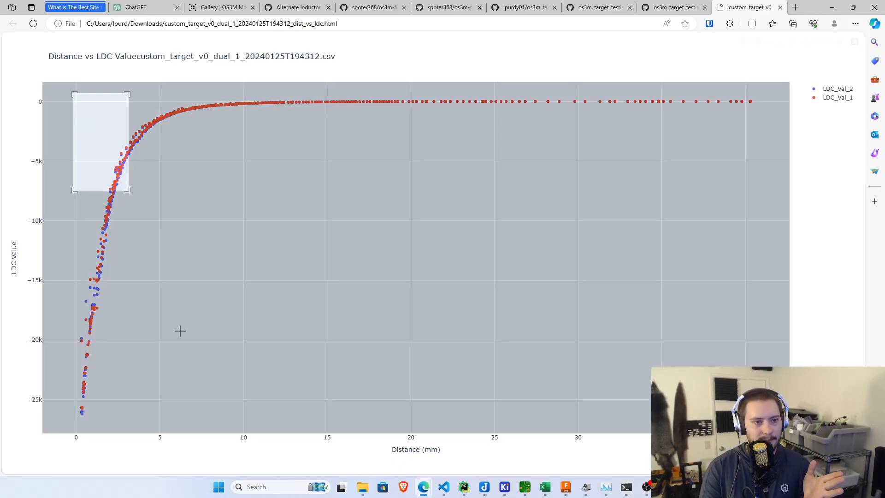
- Zoom the custom target chart to the steep 0–8 mm region, then return to the repository page
drag(74, 93, 130, 189)
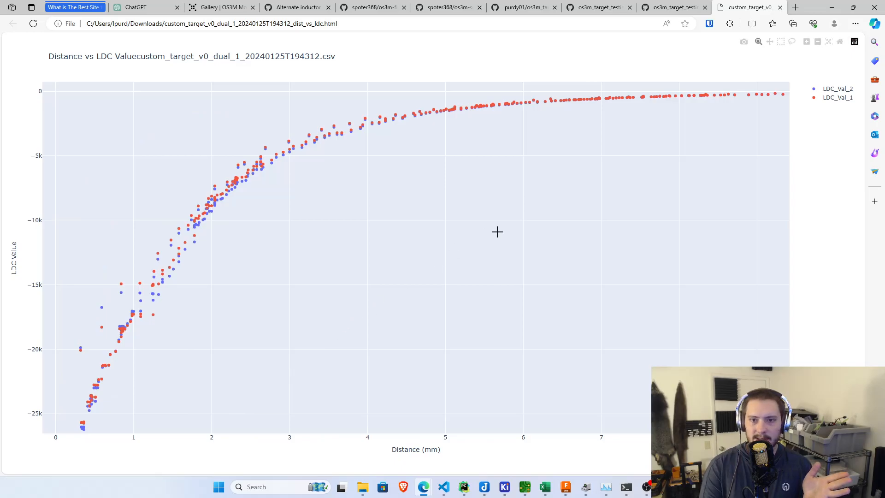
mouse_move(455, 160)
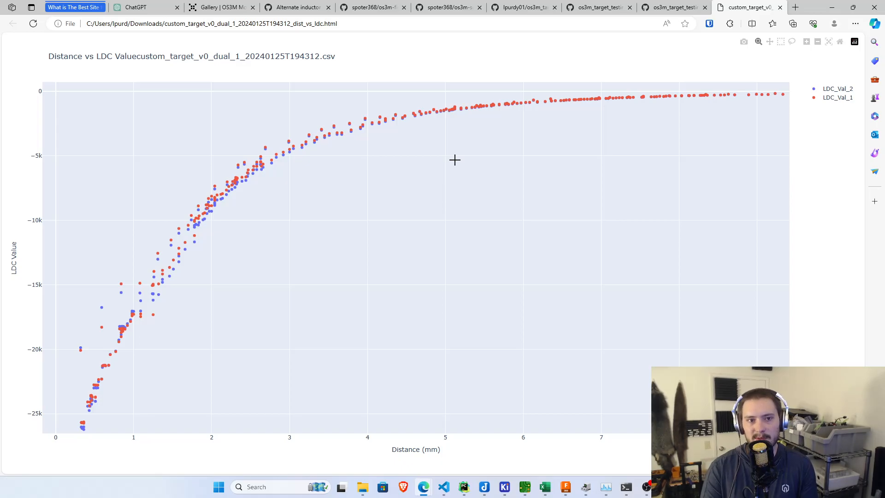
mouse_move(435, 175)
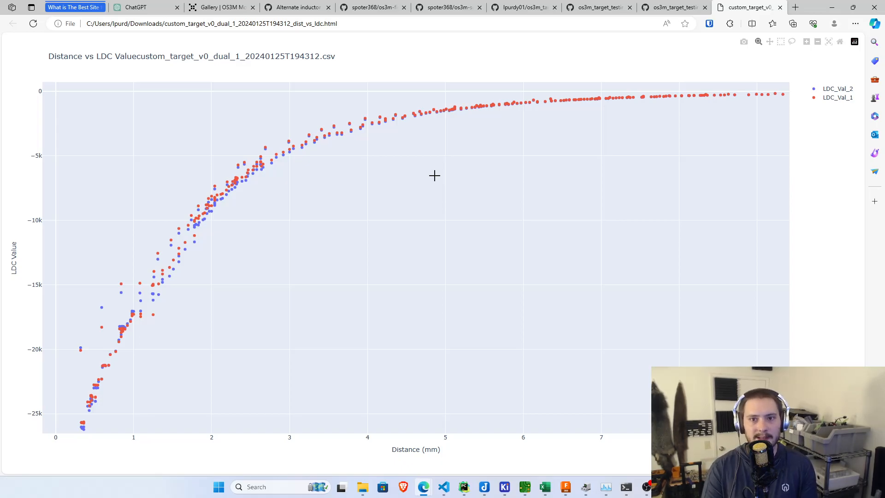
mouse_move(391, 199)
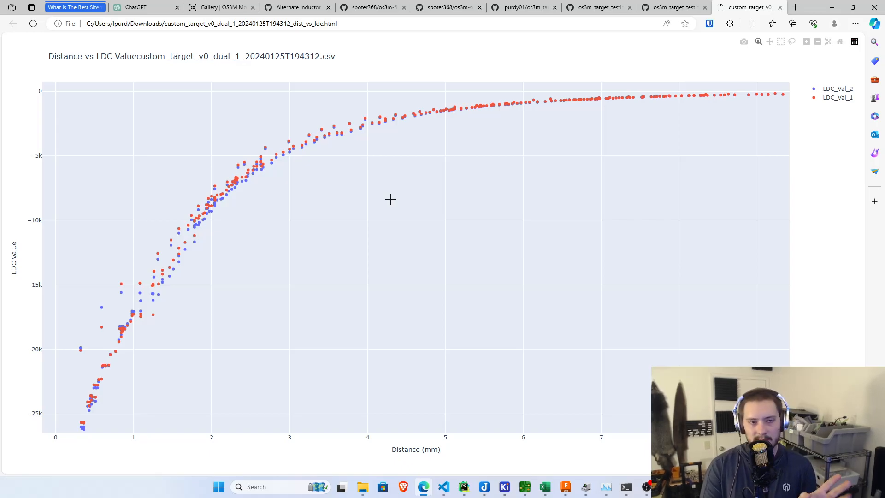
click(522, 8)
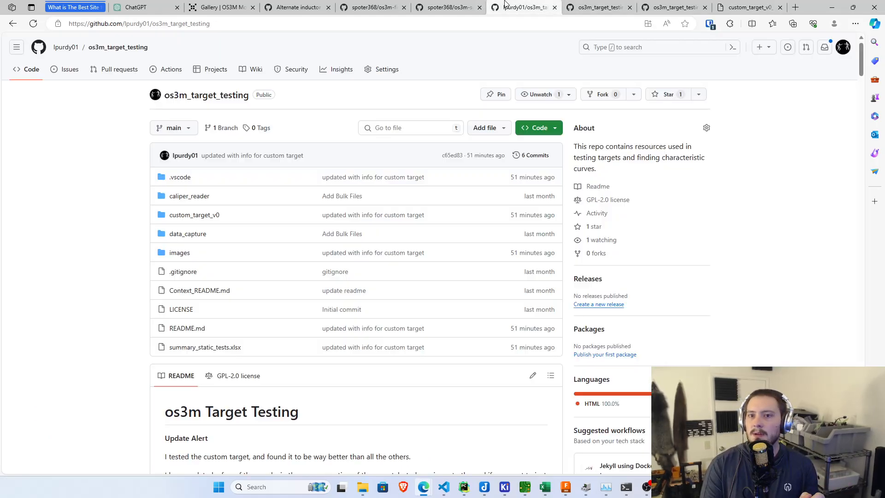
- Scroll the README to the size_vs_LDC Single Sensor and Dual Summed charts
scroll(down, 3)
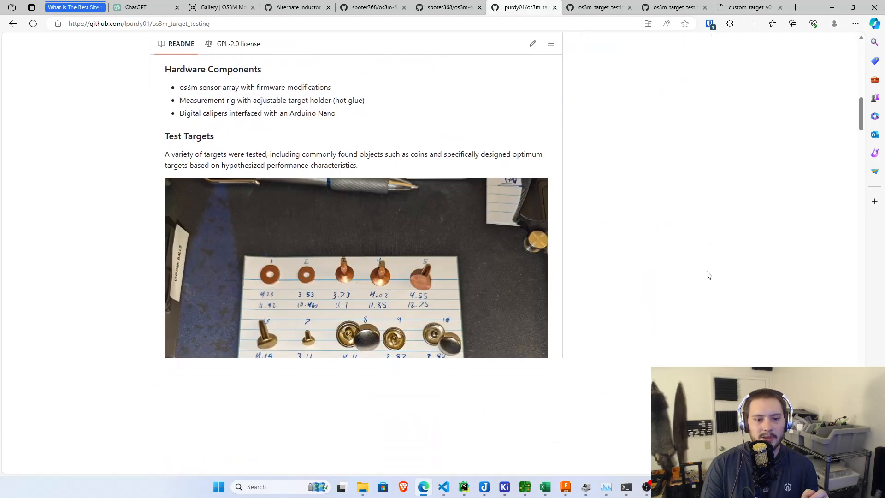
scroll(down, 3)
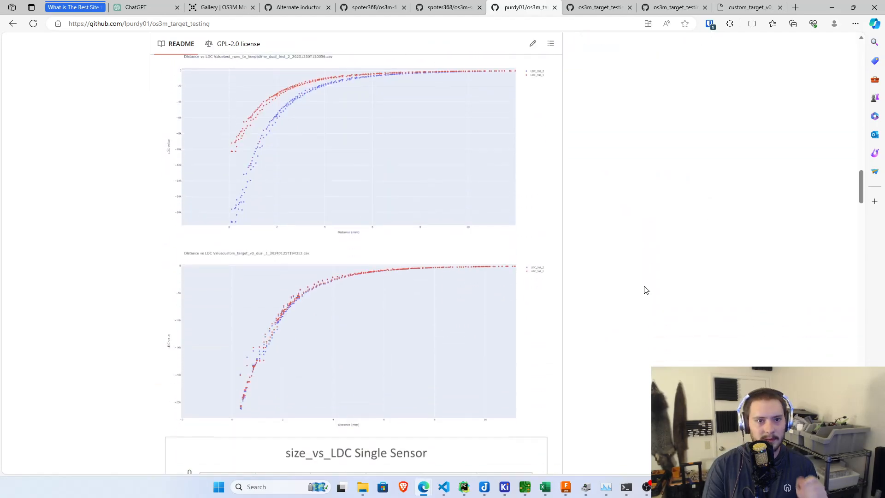
scroll(down, 3)
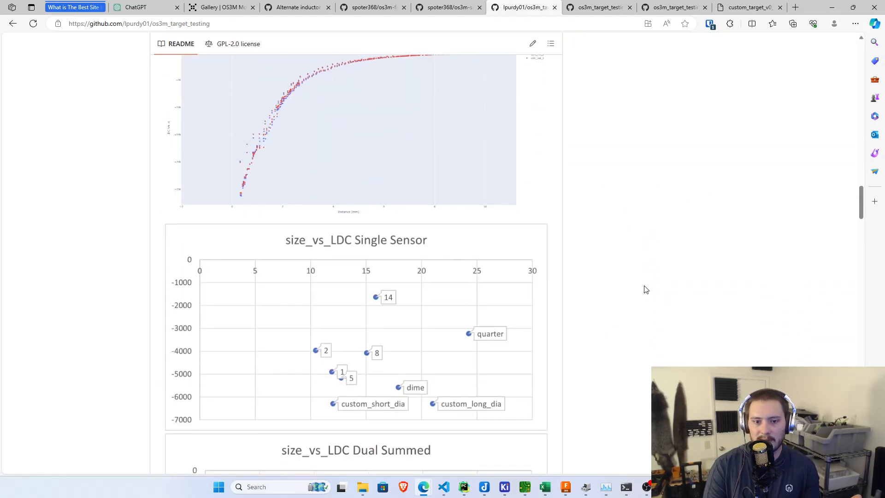
scroll(down, 3)
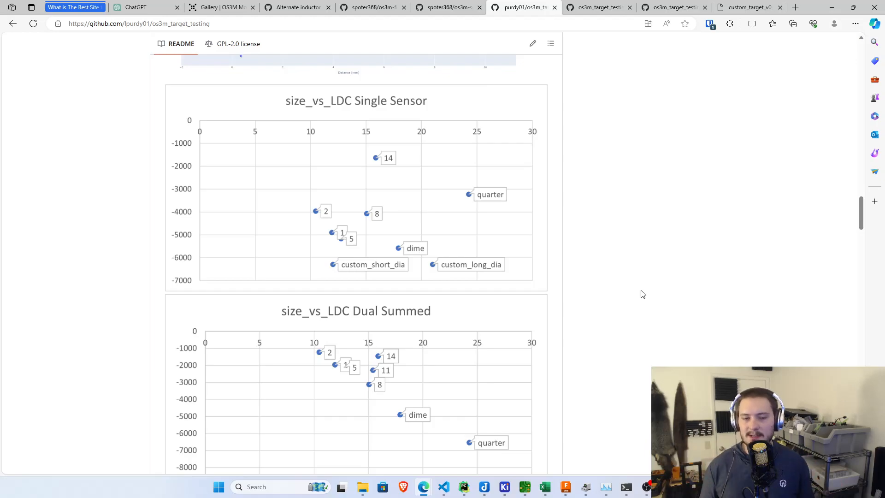
scroll(down, 3)
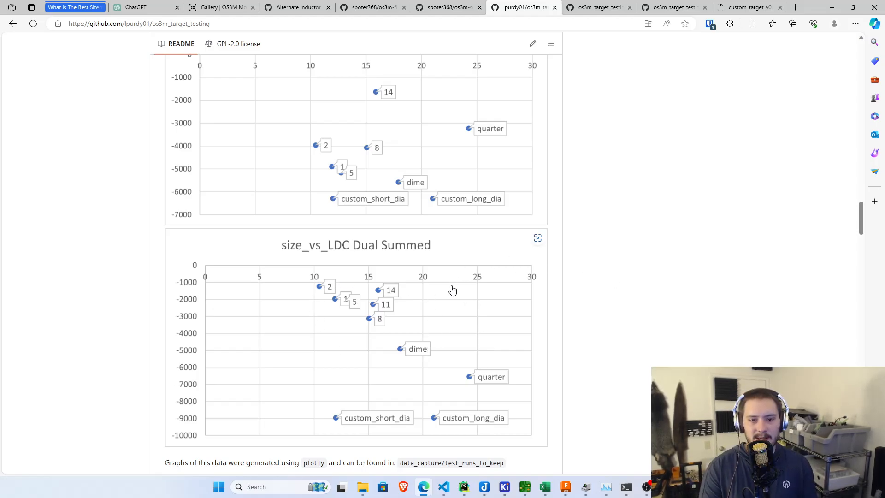
mouse_move(399, 362)
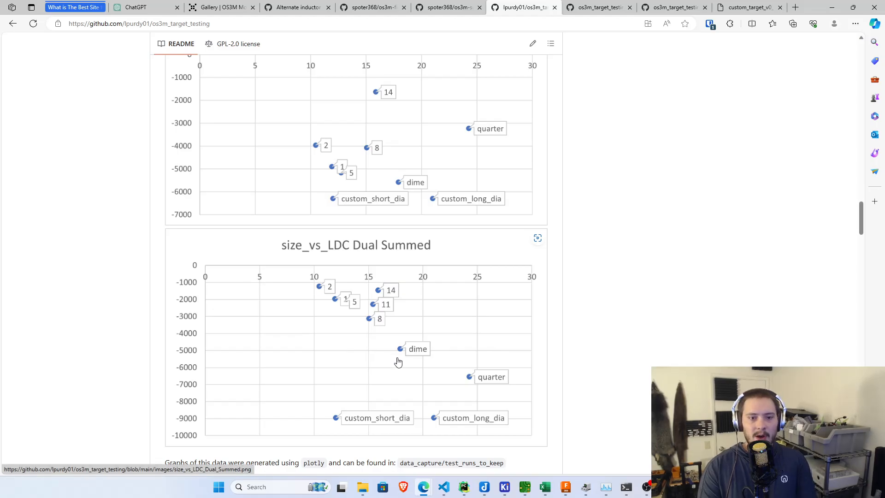
scroll(up, 3)
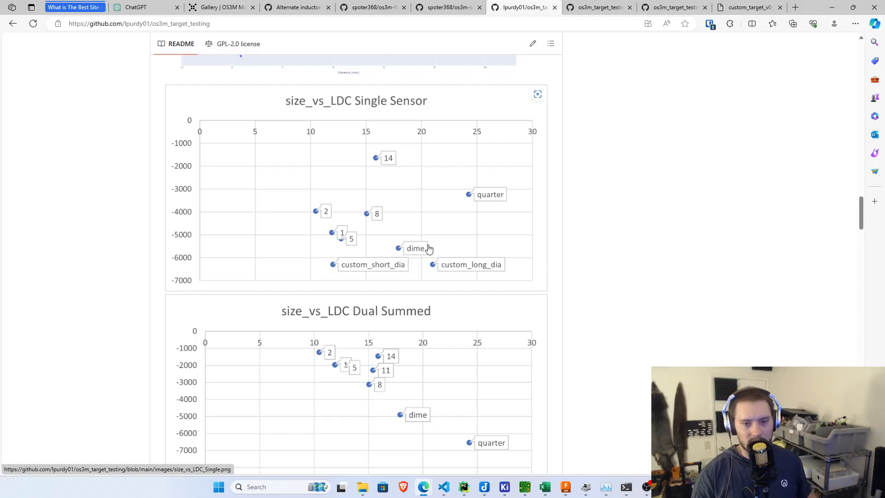
mouse_move(439, 230)
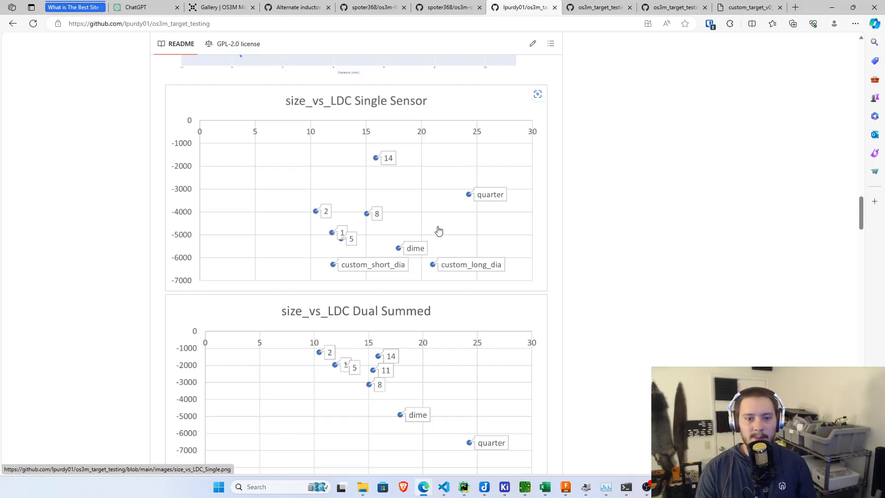
scroll(down, 3)
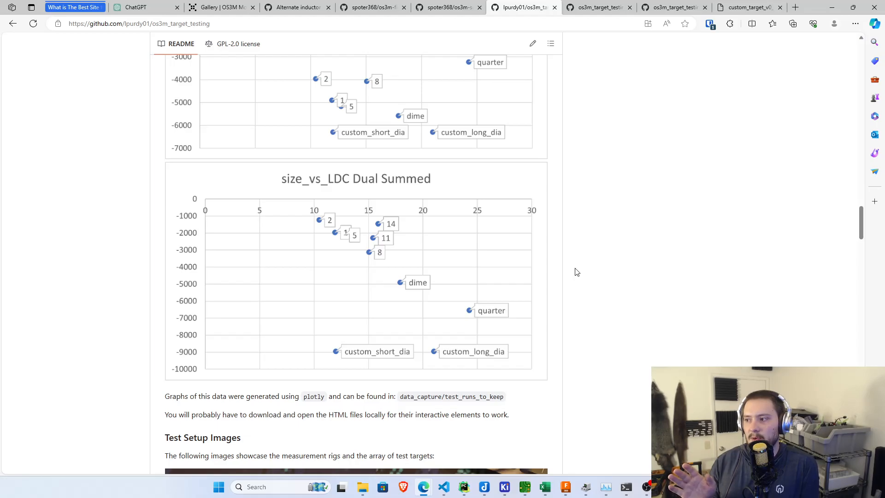
mouse_move(595, 321)
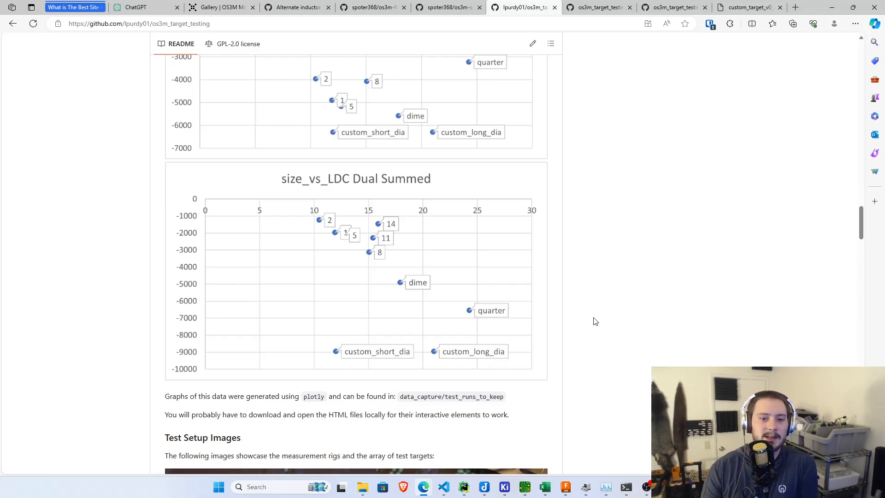
- Scroll between the size_vs_LDC charts and the Test Setup Images caliper rig photo
scroll(up, 3)
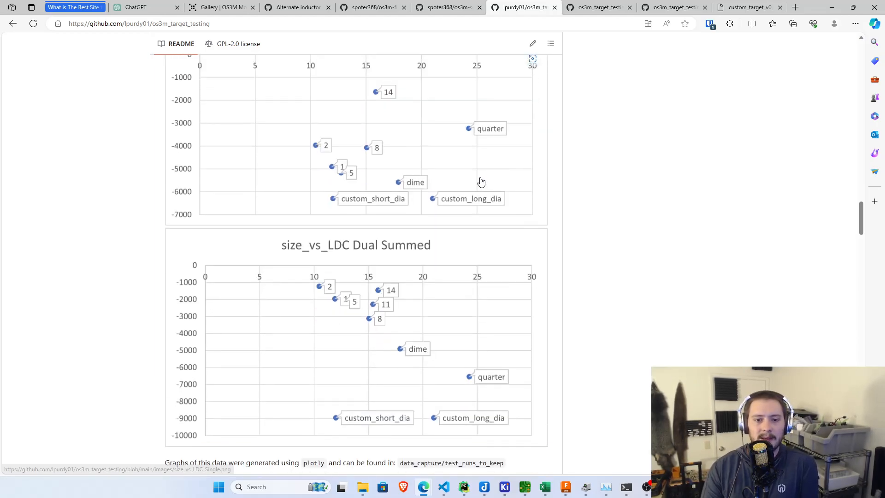
mouse_move(499, 371)
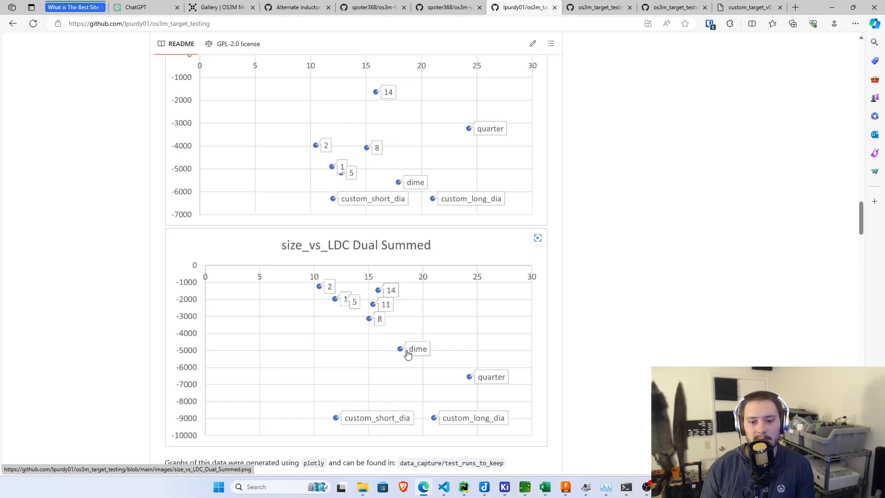
mouse_move(378, 322)
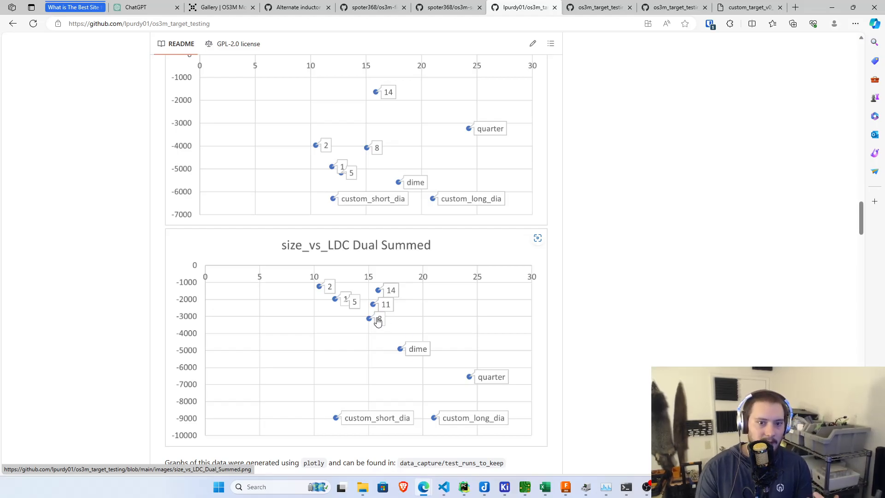
mouse_move(444, 321)
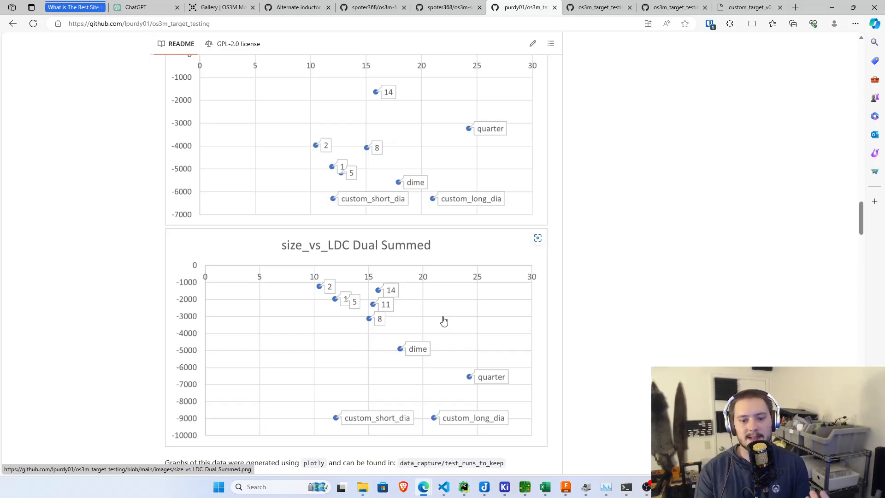
mouse_move(441, 332)
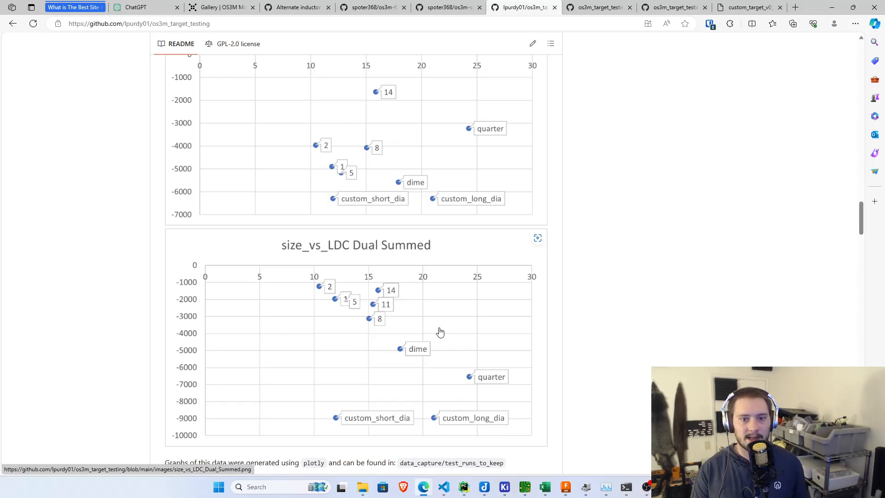
scroll(up, 3)
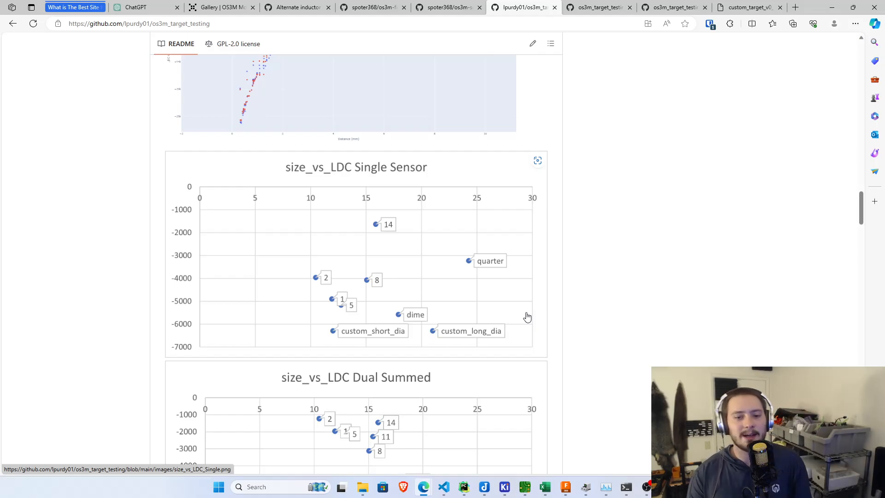
scroll(down, 3)
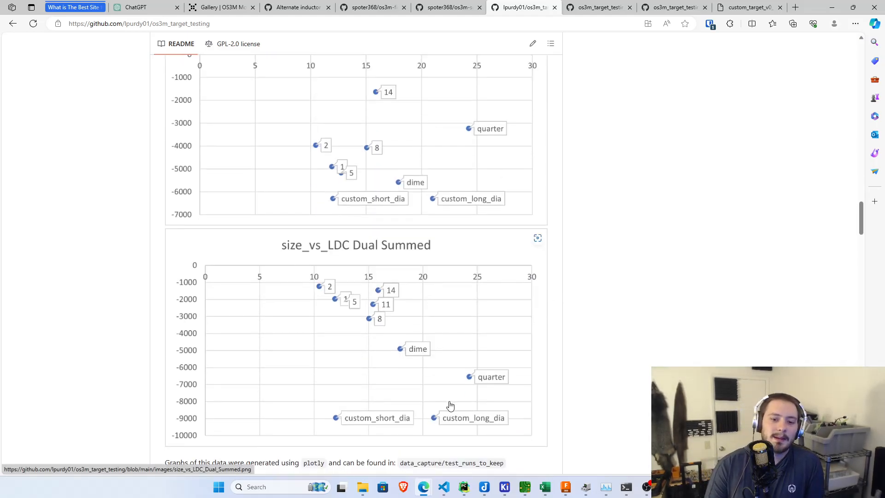
mouse_move(521, 236)
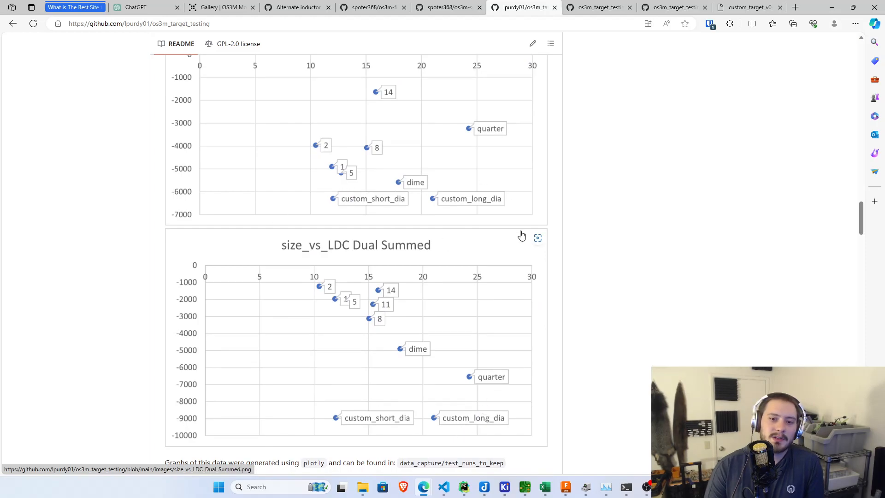
mouse_move(481, 197)
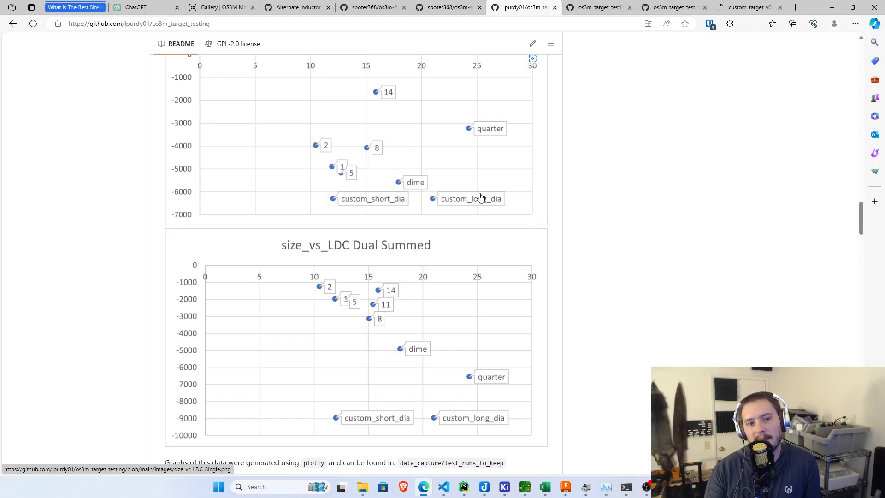
mouse_move(428, 209)
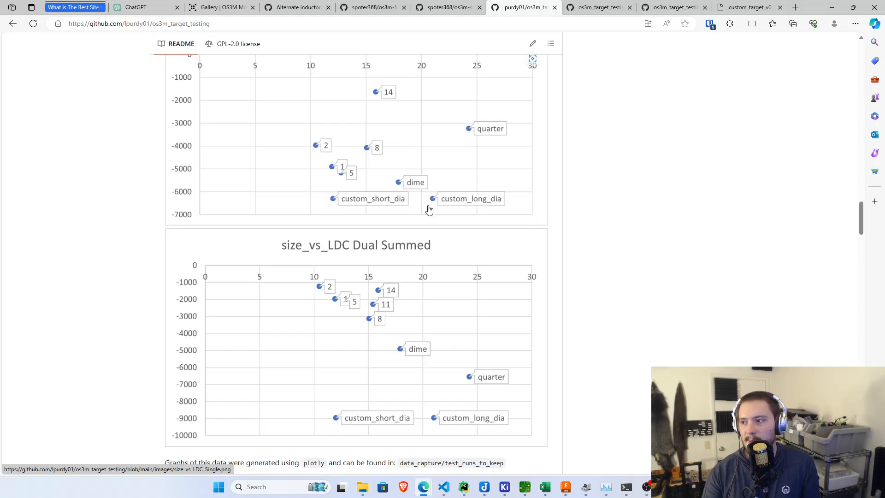
scroll(up, 3)
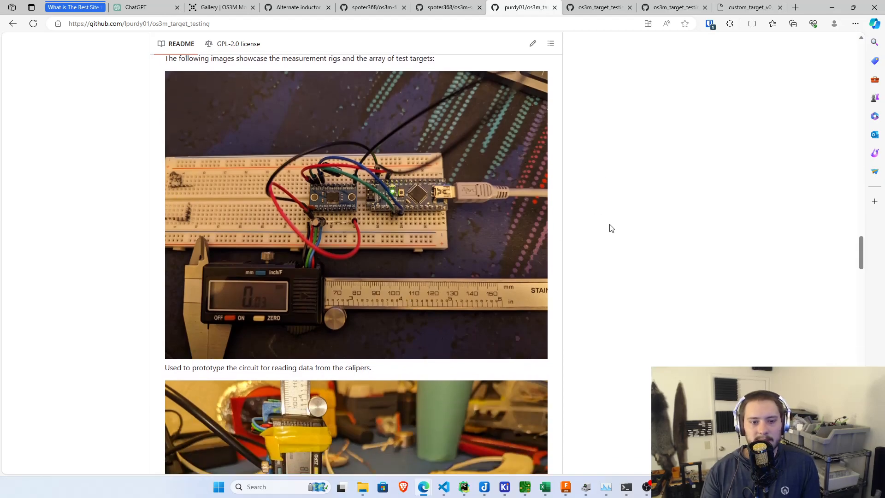
- Scroll past the rig photos and Repository Structure to the Custom Target v0 Distance vs LDC chart
scroll(down, 3)
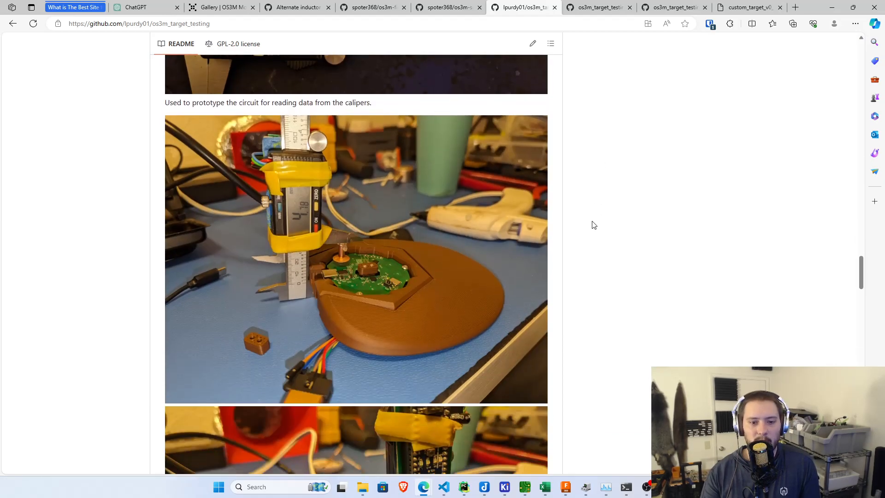
scroll(down, 3)
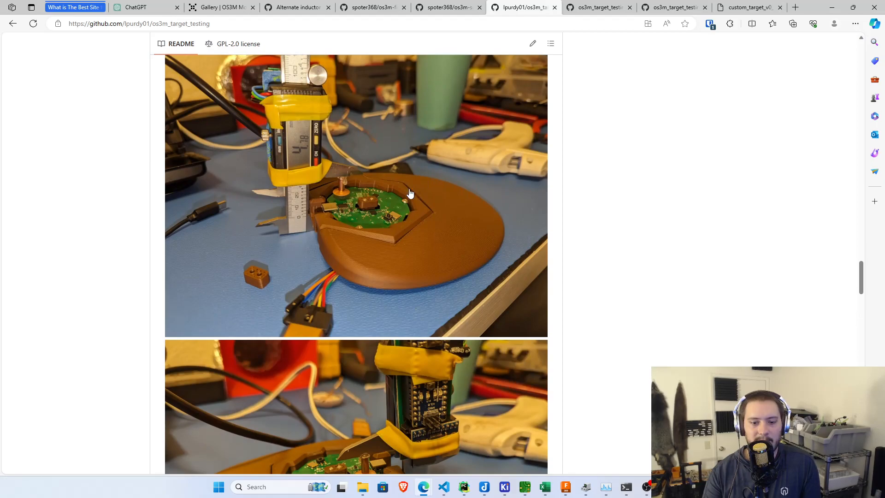
scroll(down, 3)
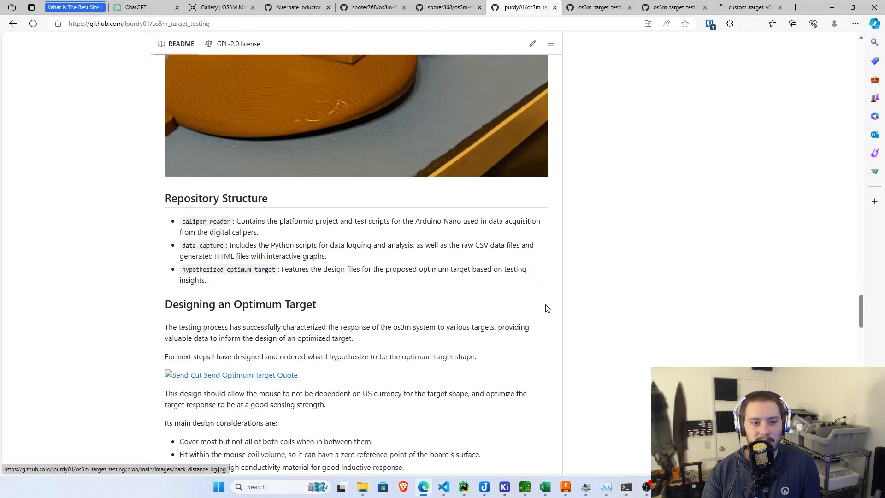
scroll(down, 3)
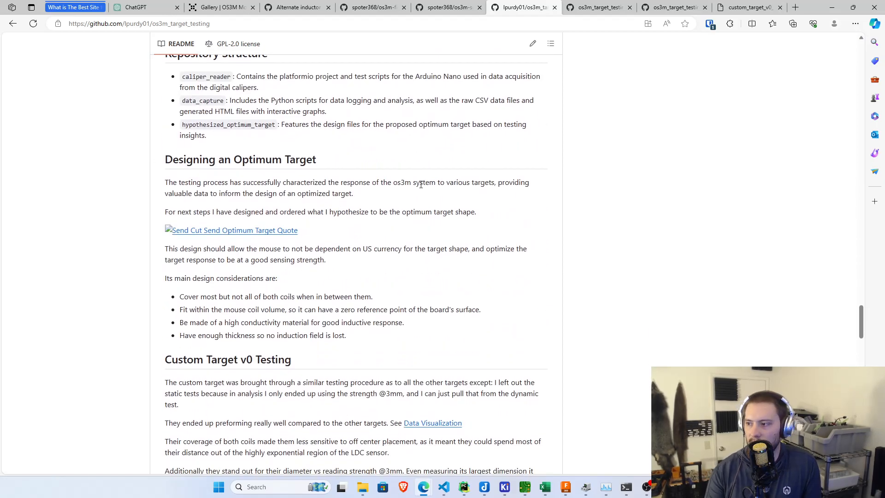
scroll(down, 3)
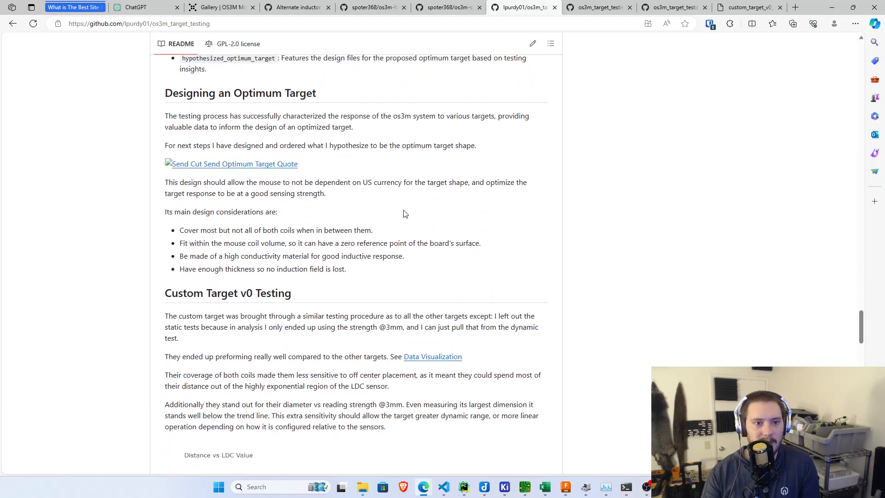
mouse_move(399, 226)
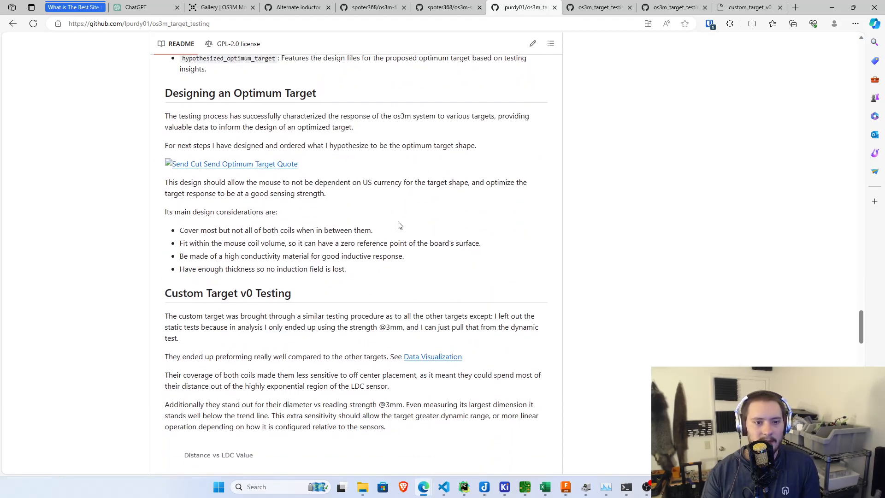
mouse_move(330, 213)
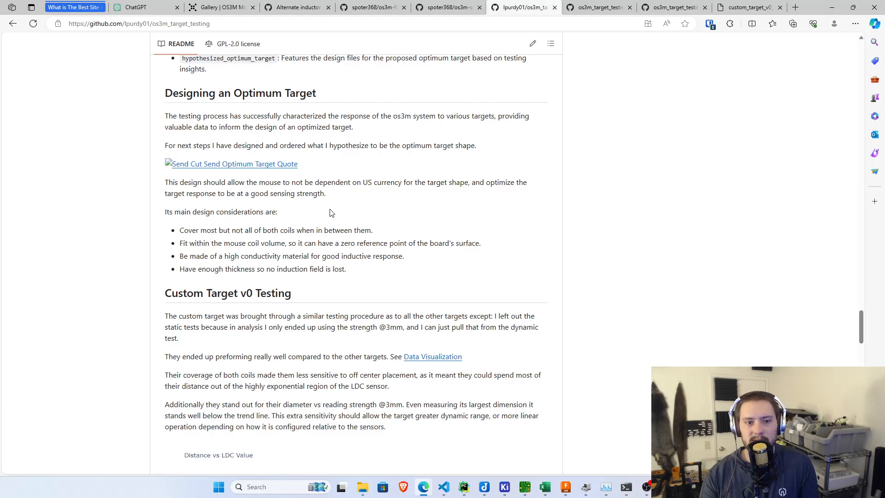
mouse_move(356, 195)
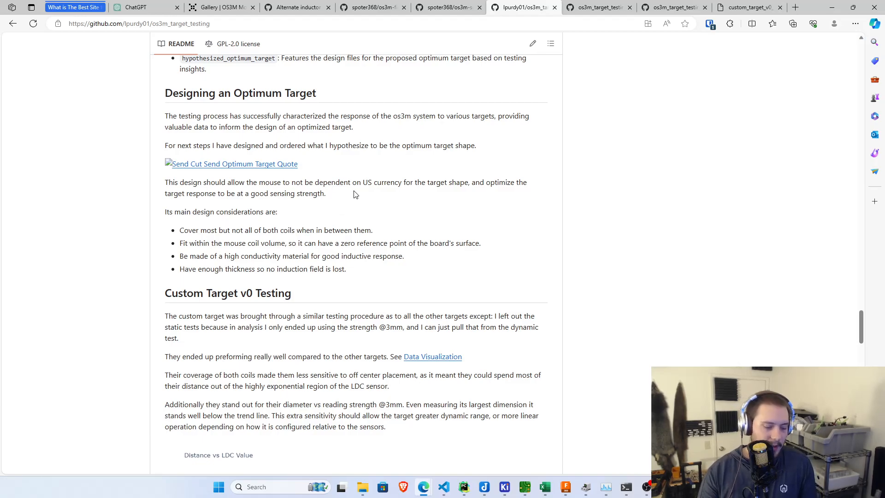
mouse_move(350, 207)
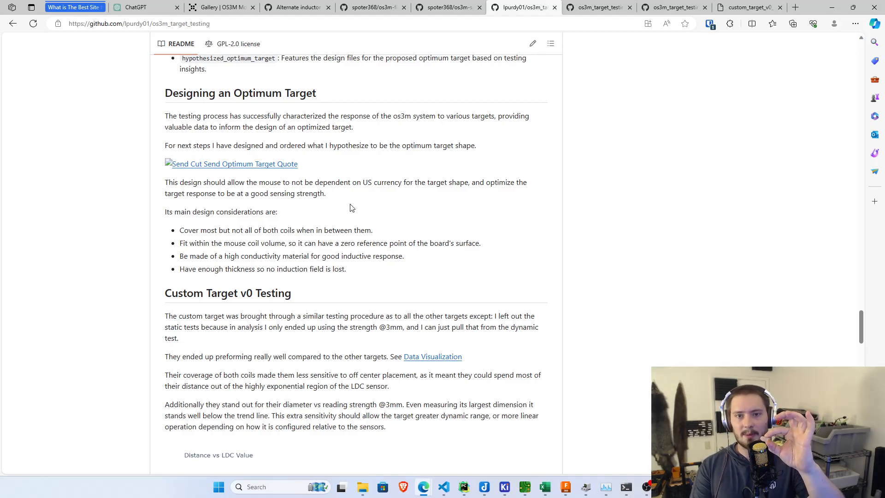
scroll(down, 3)
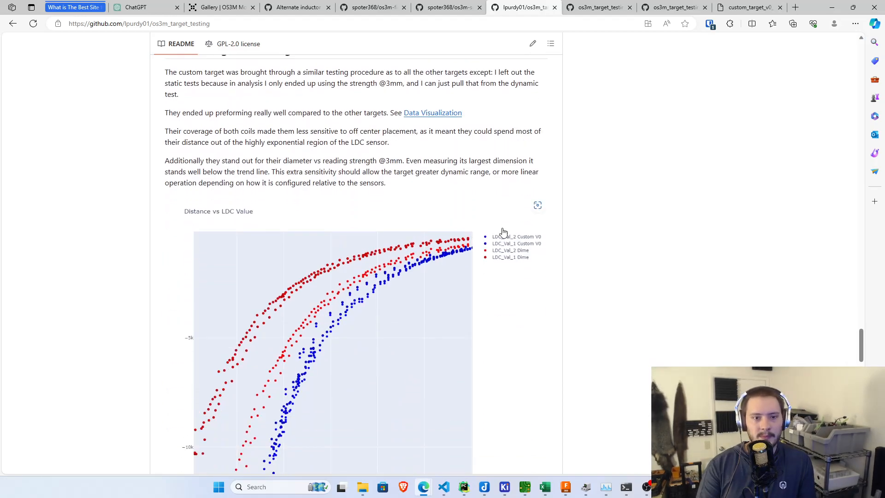
- Scroll through the Recommended Operating Region and Conclusion sections of the README
scroll(up, 3)
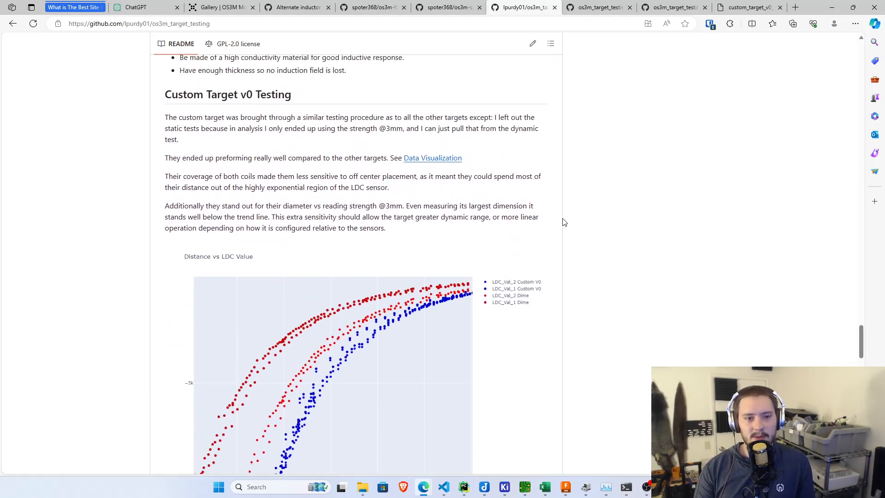
mouse_move(556, 200)
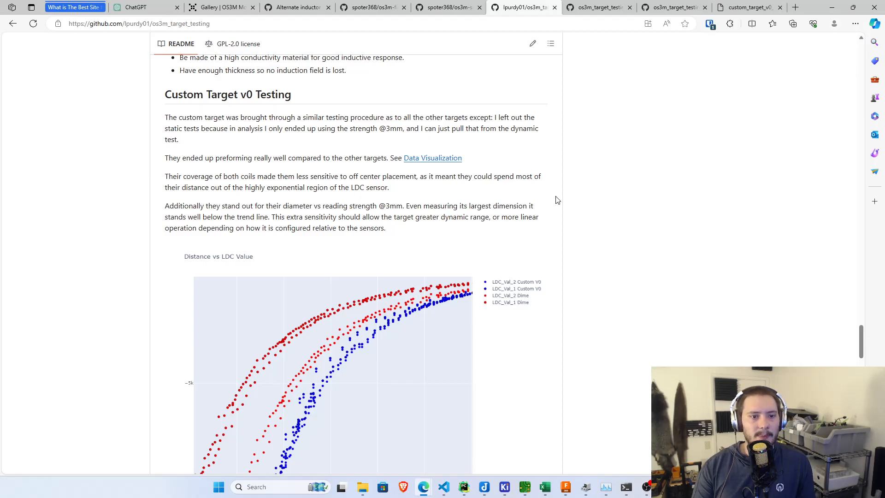
scroll(down, 3)
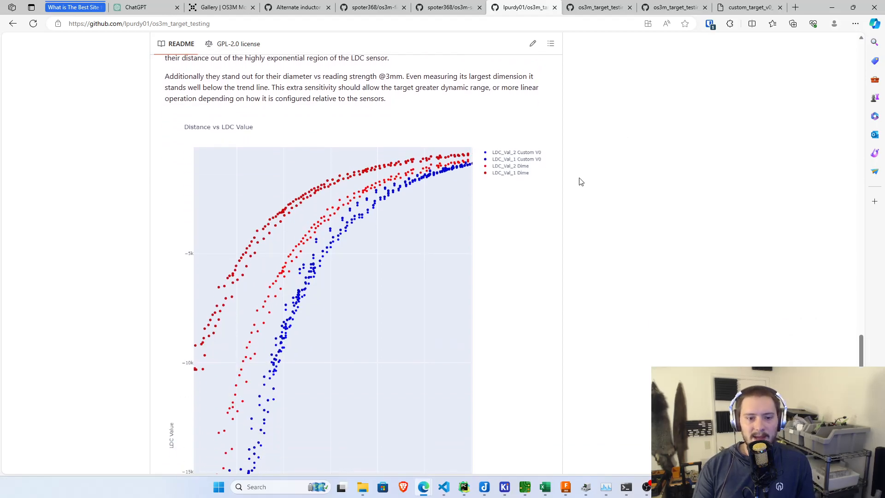
scroll(down, 3)
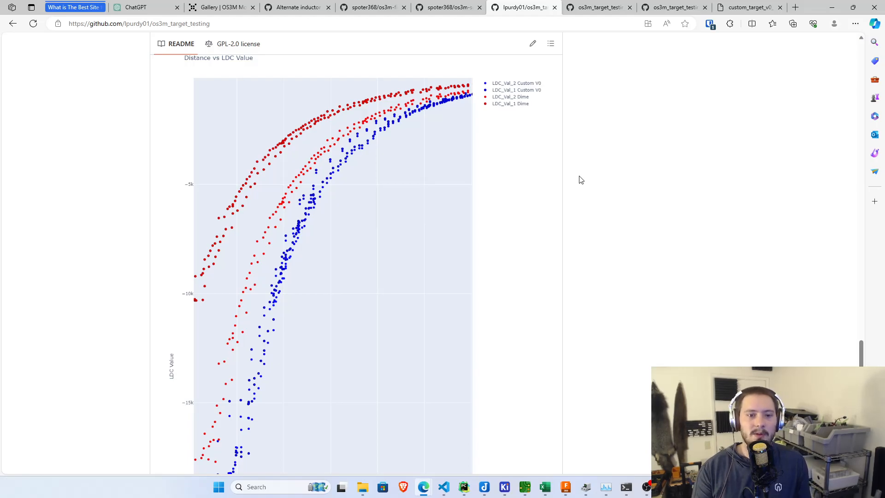
scroll(down, 3)
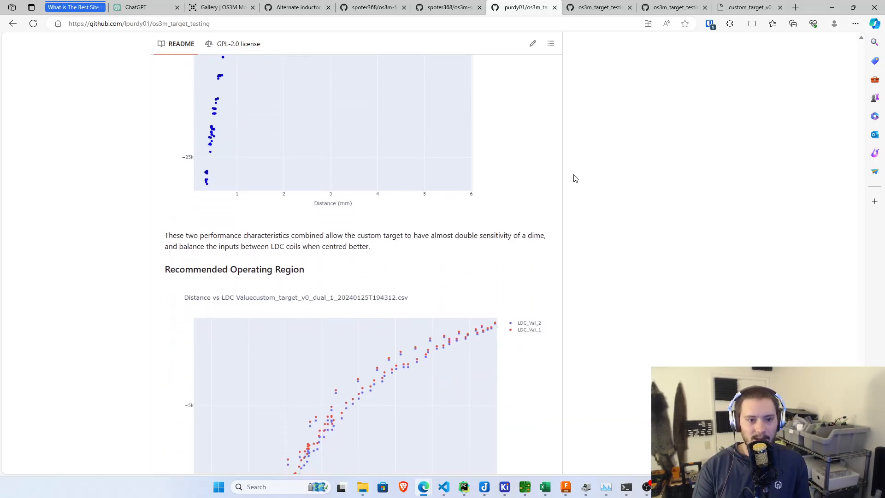
scroll(down, 3)
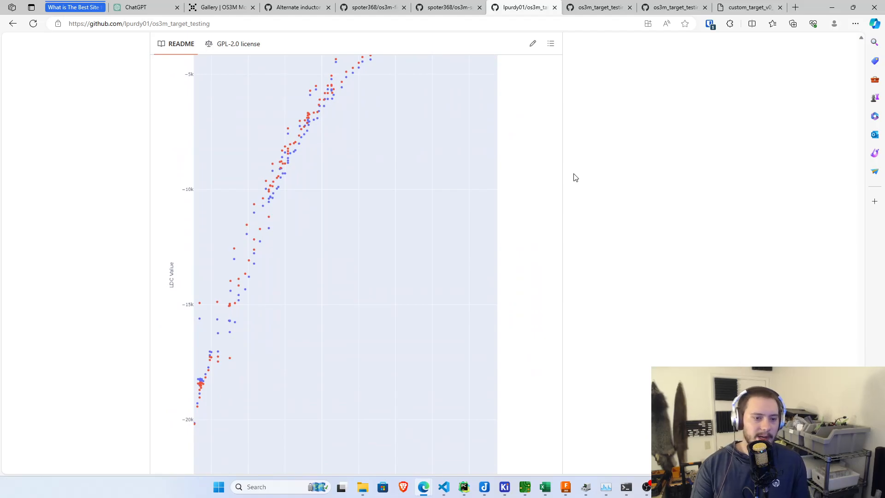
scroll(up, 3)
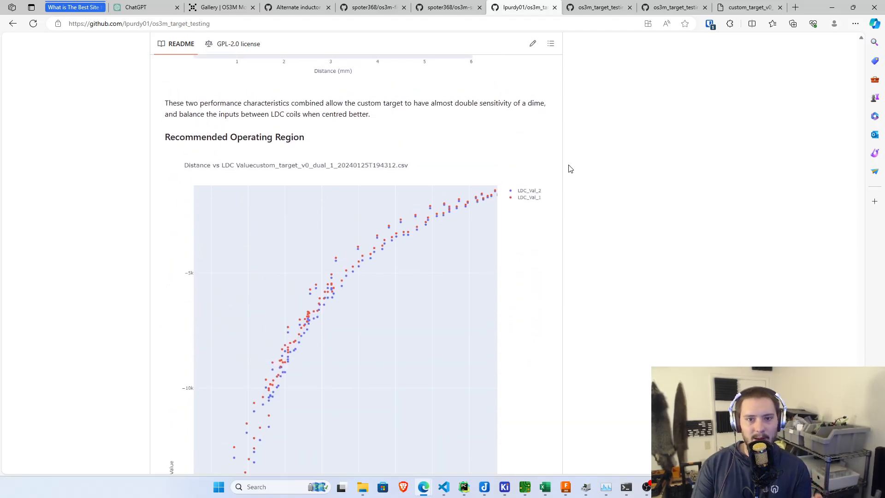
scroll(down, 3)
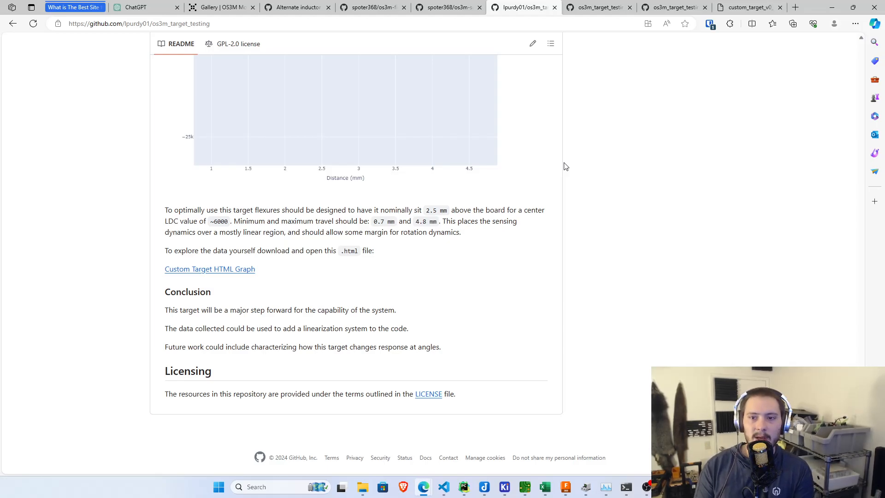
- Scroll between the Licensing section and the Data Visualization plots, rereading the graphs
scroll(up, 3)
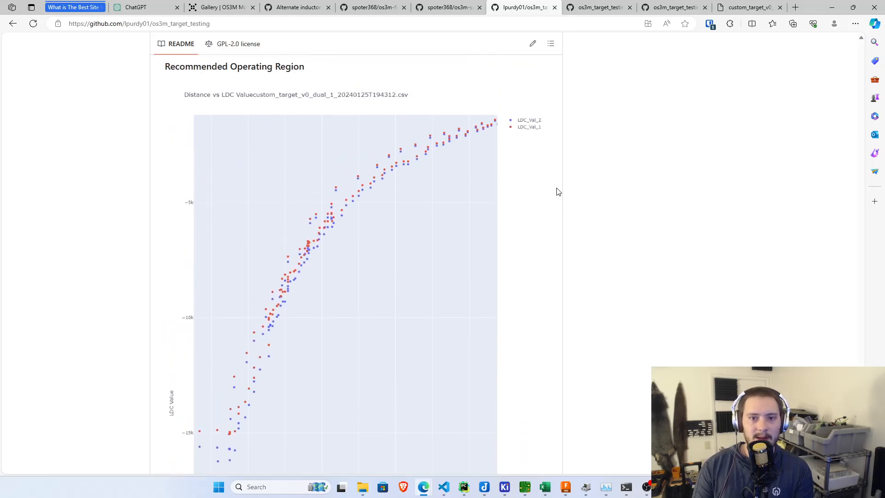
scroll(down, 3)
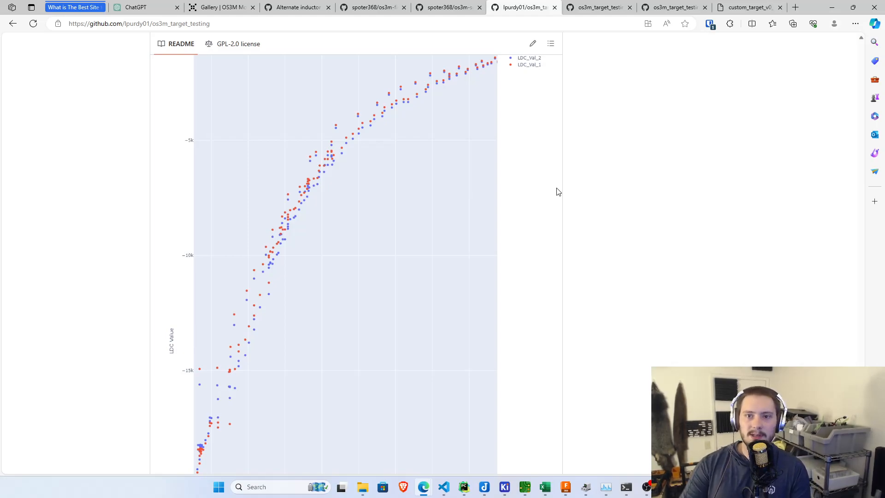
scroll(down, 3)
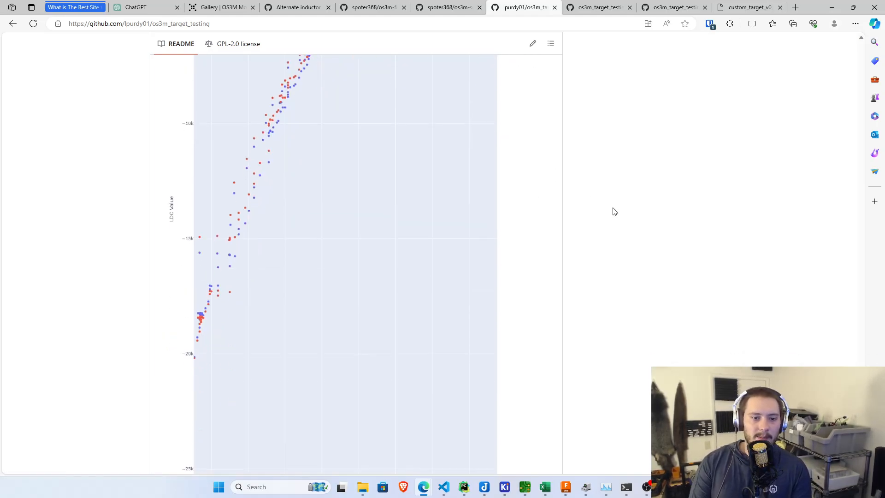
scroll(down, 3)
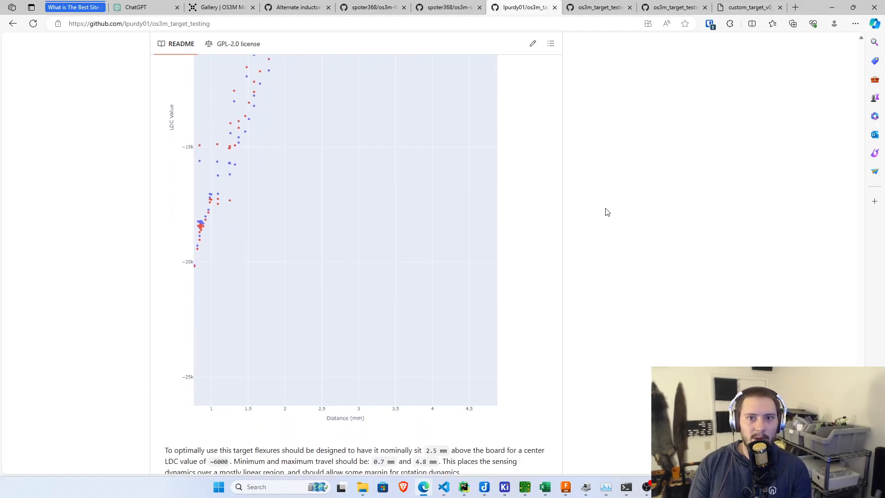
scroll(up, 3)
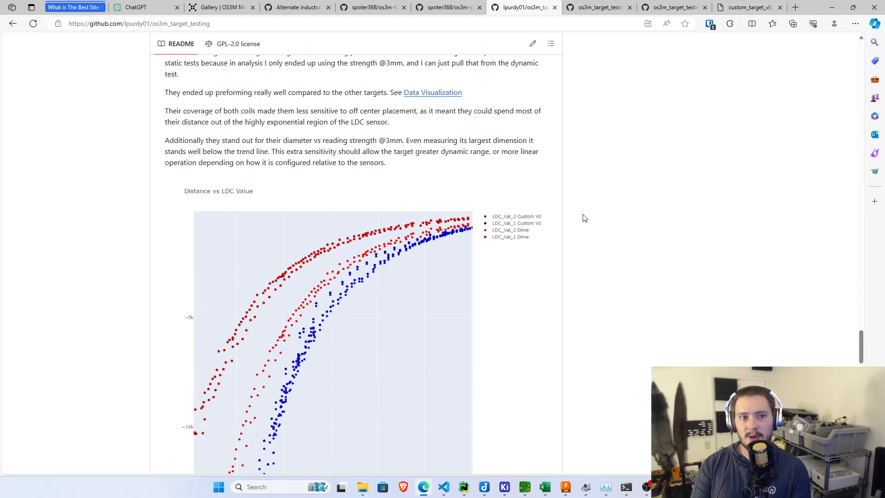
scroll(down, 3)
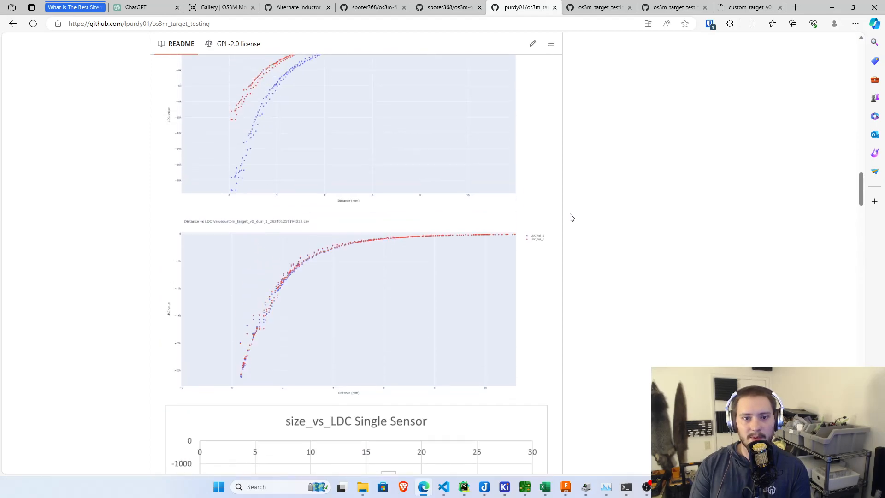
scroll(up, 3)
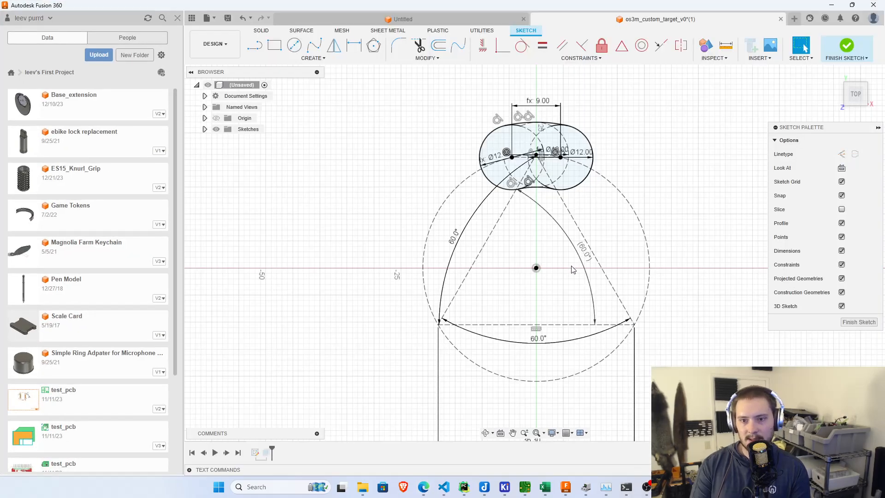
mouse_move(572, 268)
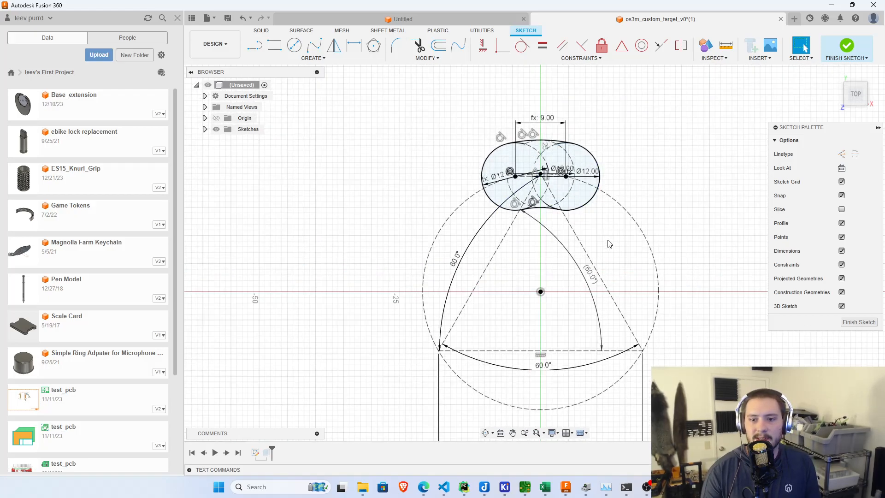
mouse_move(614, 246)
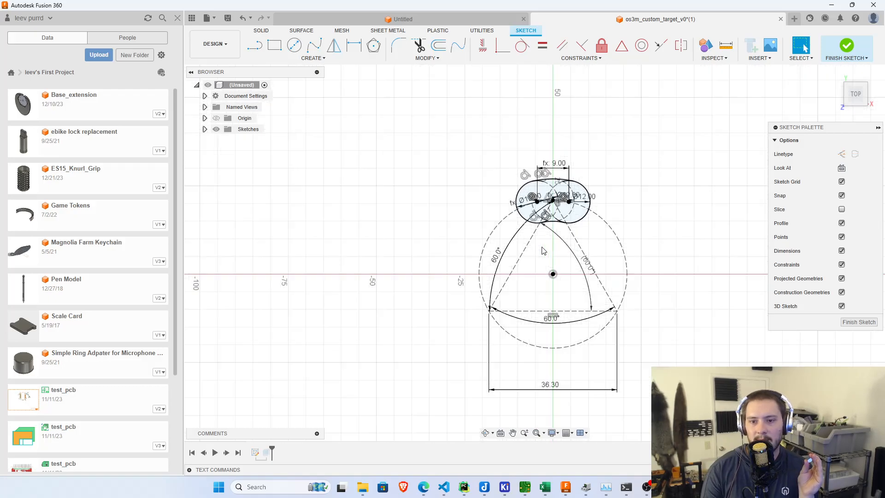
mouse_move(610, 204)
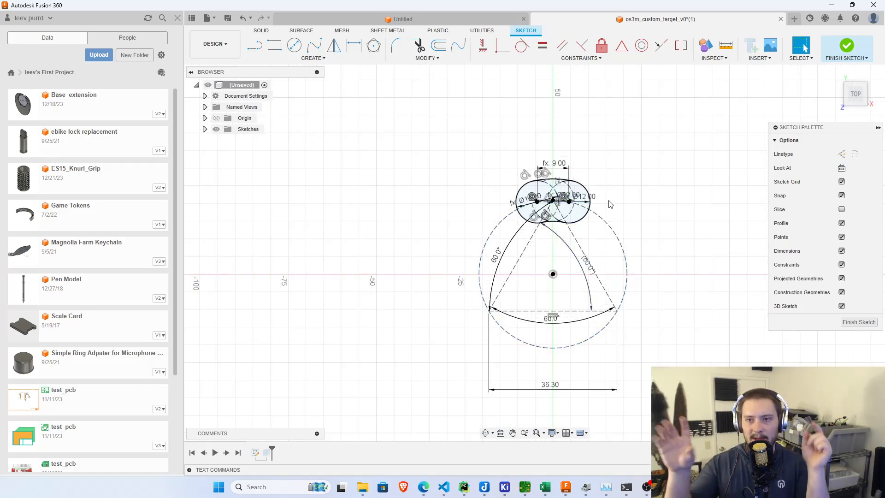
mouse_move(617, 187)
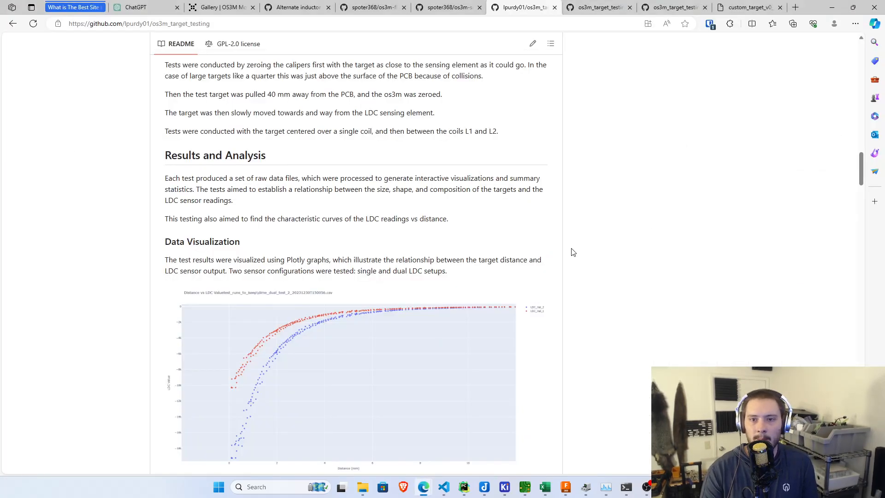
- Scroll through the README's Experimental Setup, Test Targets photo and Repository Structure sections
scroll(up, 3)
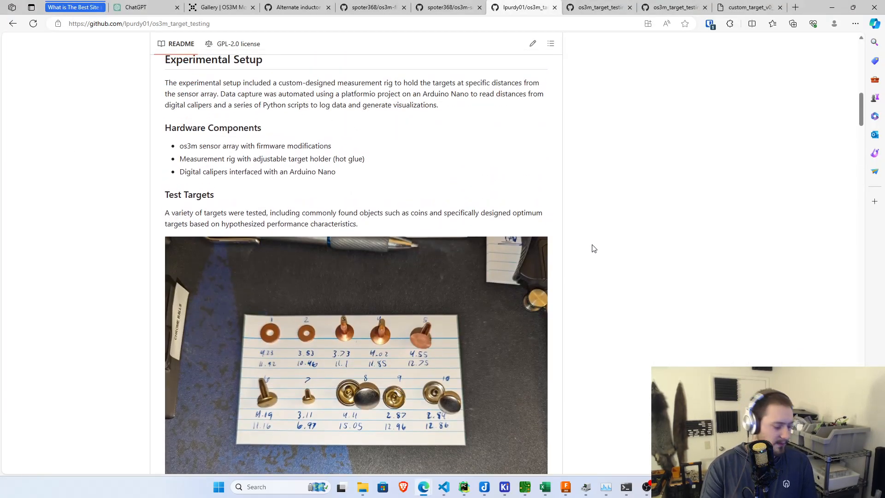
mouse_move(585, 251)
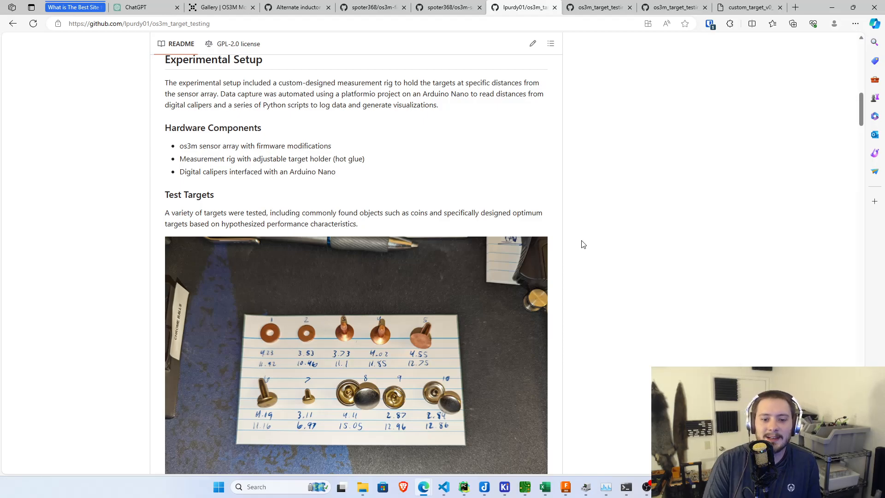
mouse_move(728, 211)
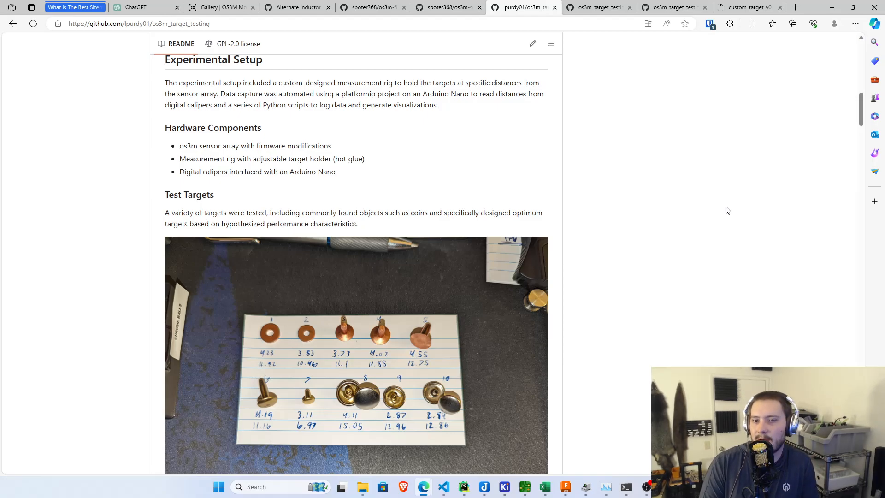
scroll(down, 3)
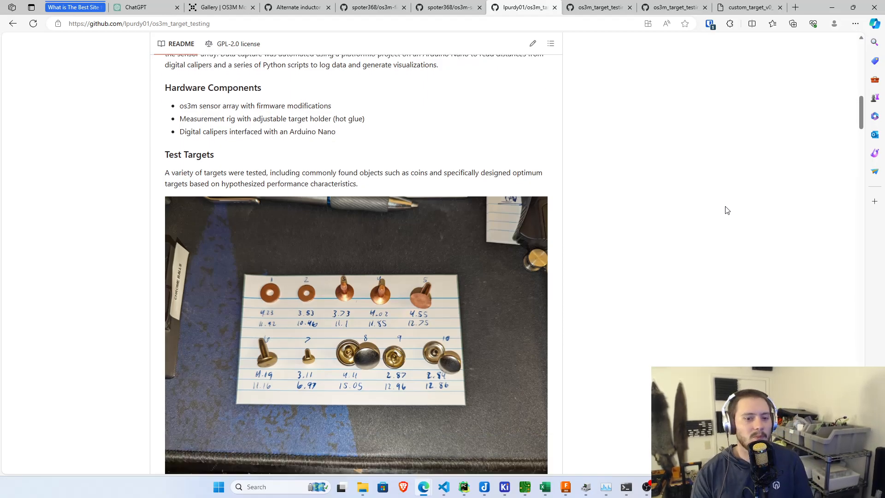
scroll(down, 3)
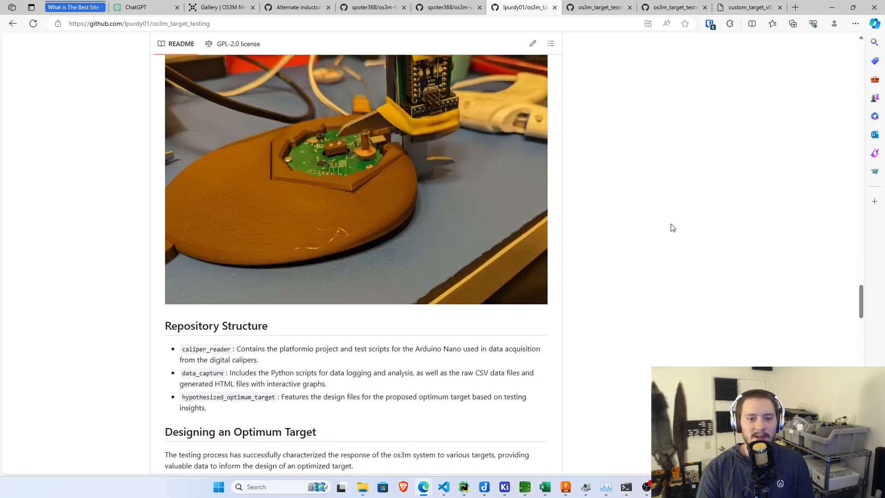
- Scroll past Designing an Optimum Target and Custom Target v0 graphs to Conclusion and Licensing
scroll(down, 3)
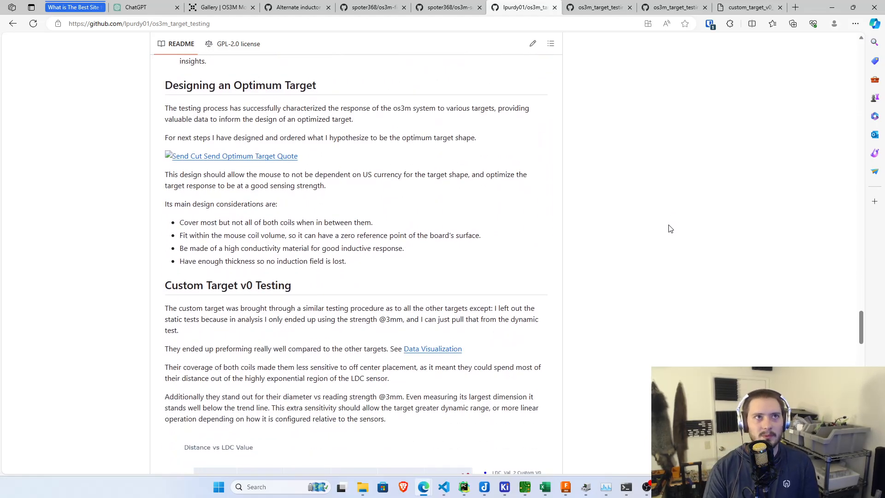
scroll(down, 3)
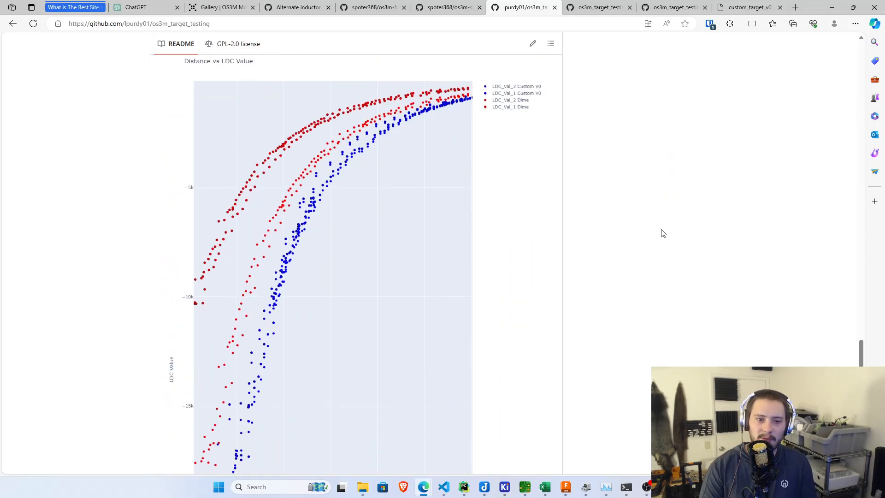
scroll(down, 3)
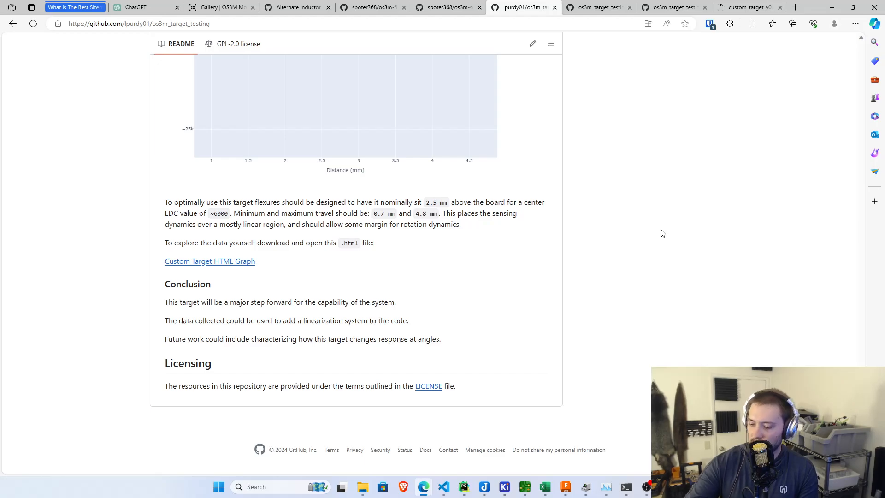
mouse_move(650, 234)
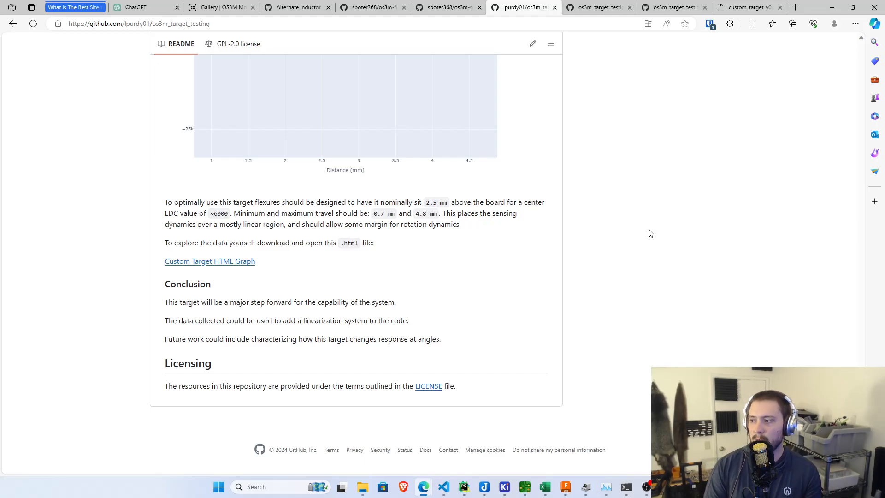
mouse_move(639, 231)
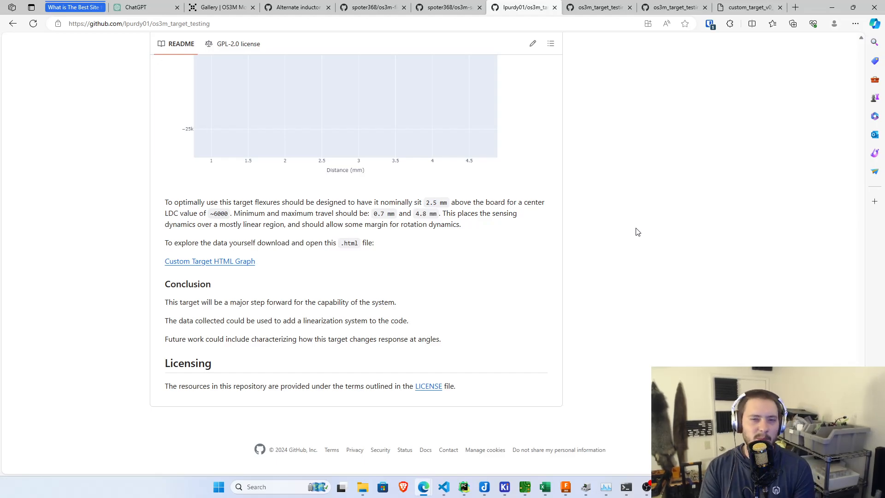
mouse_move(635, 231)
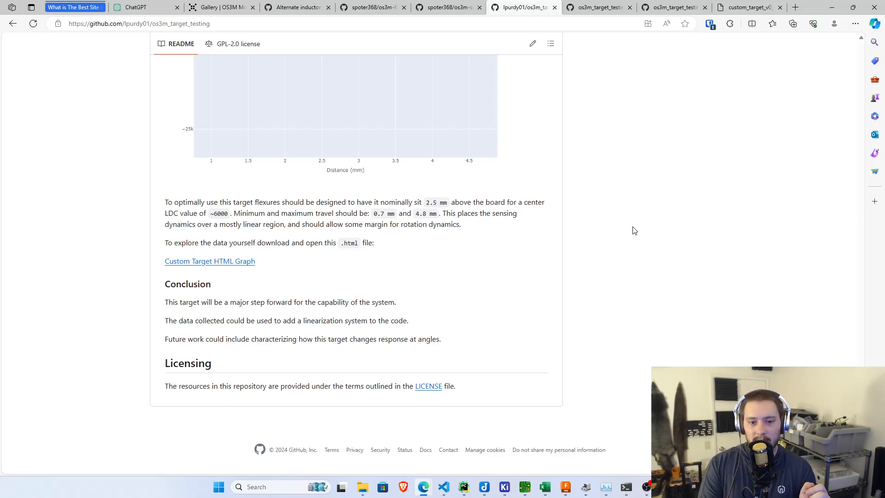